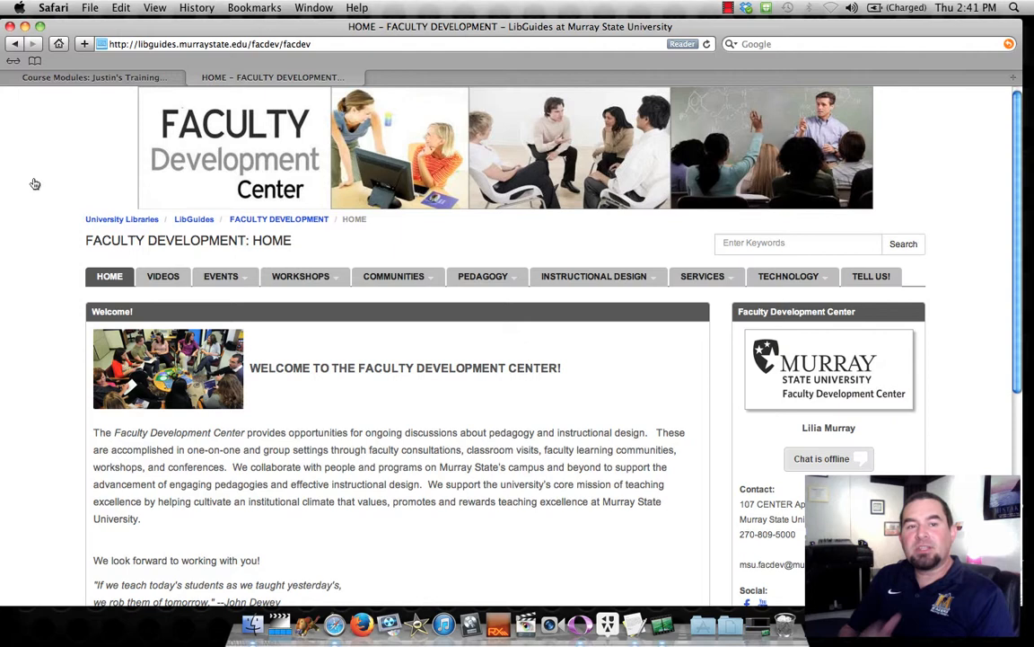
Step: Navigate to the guide's Tegrity page and scroll to 'How to Add Tegrity in Canvas'
left_click(221, 277)
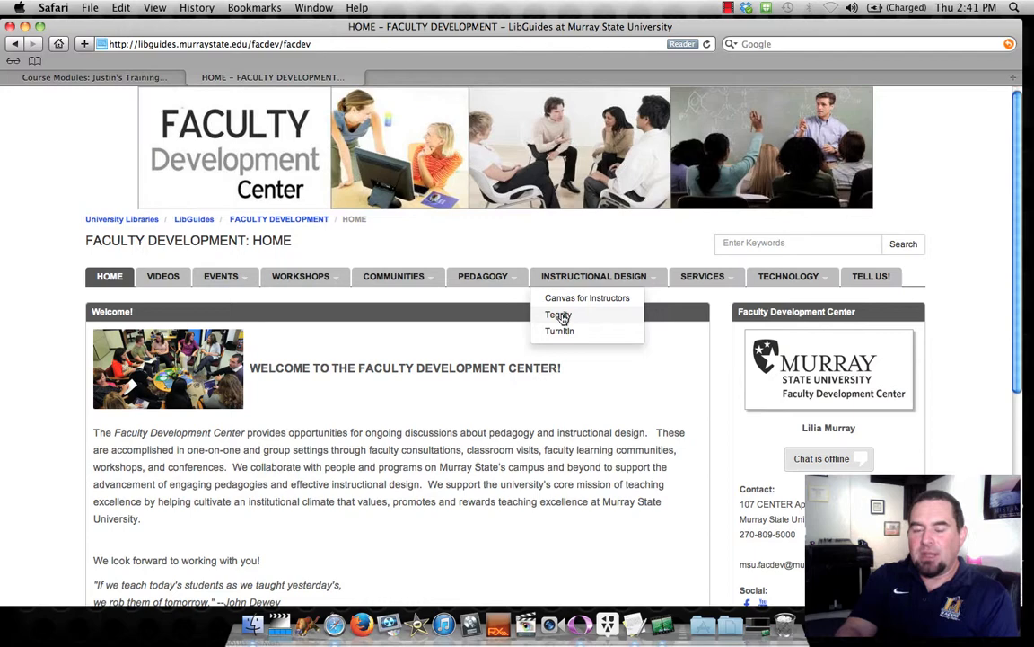
left_click(559, 314)
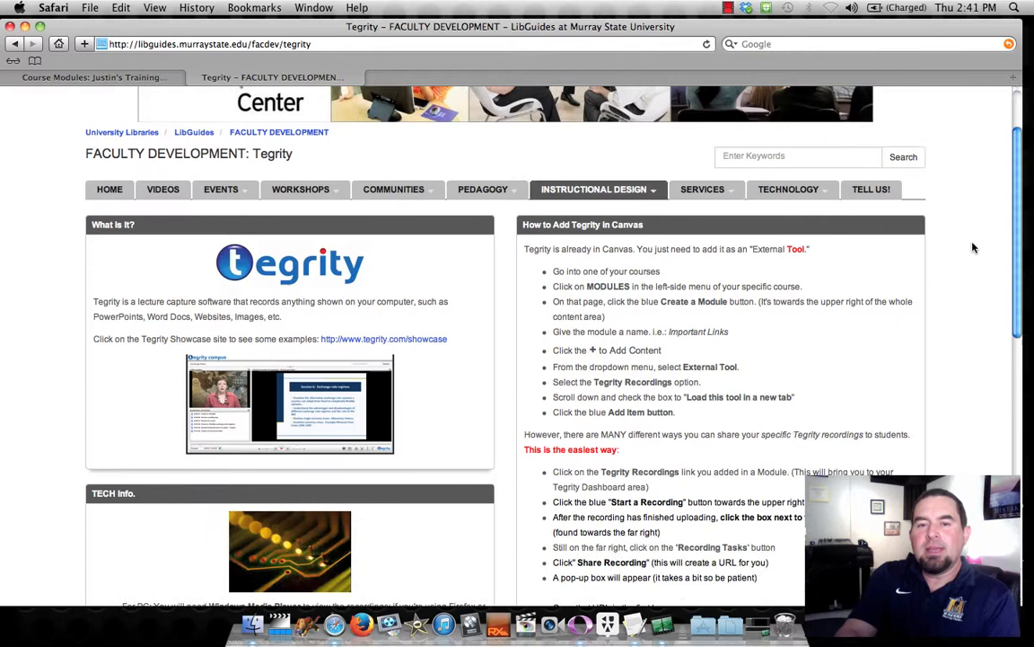
scroll("down", 3)
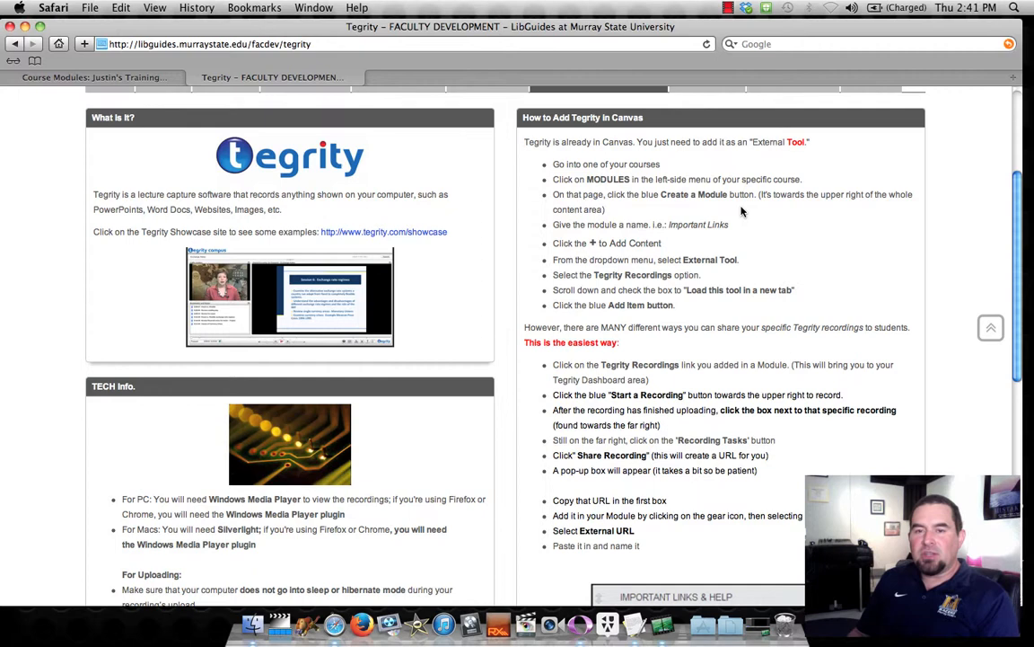
Step: Go to the course's Modules and add a new module named Tegrity
left_click(106, 79)
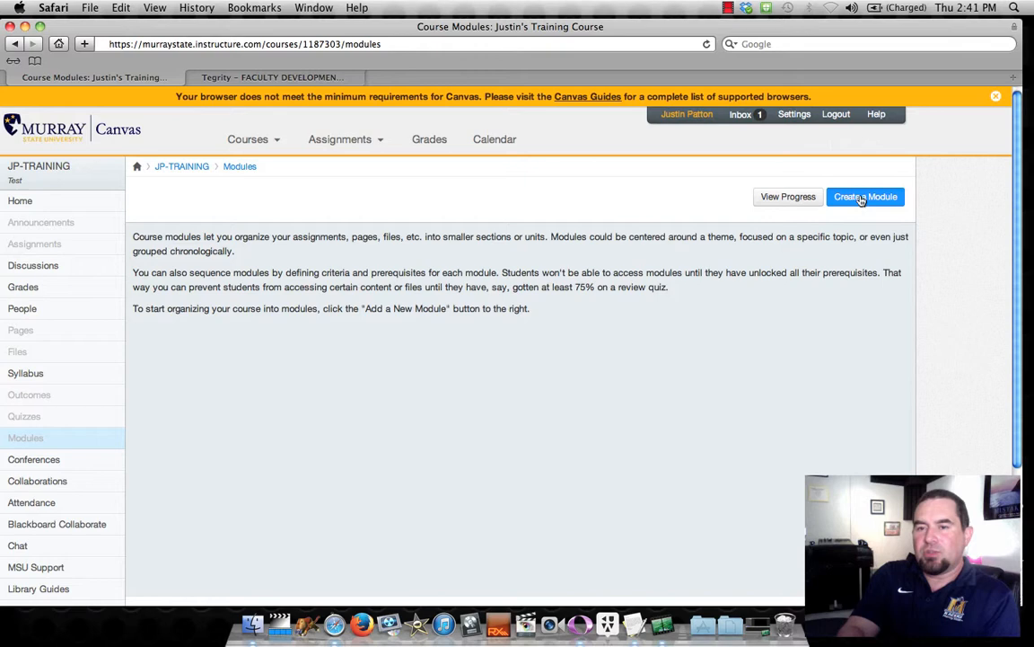
left_click(866, 195)
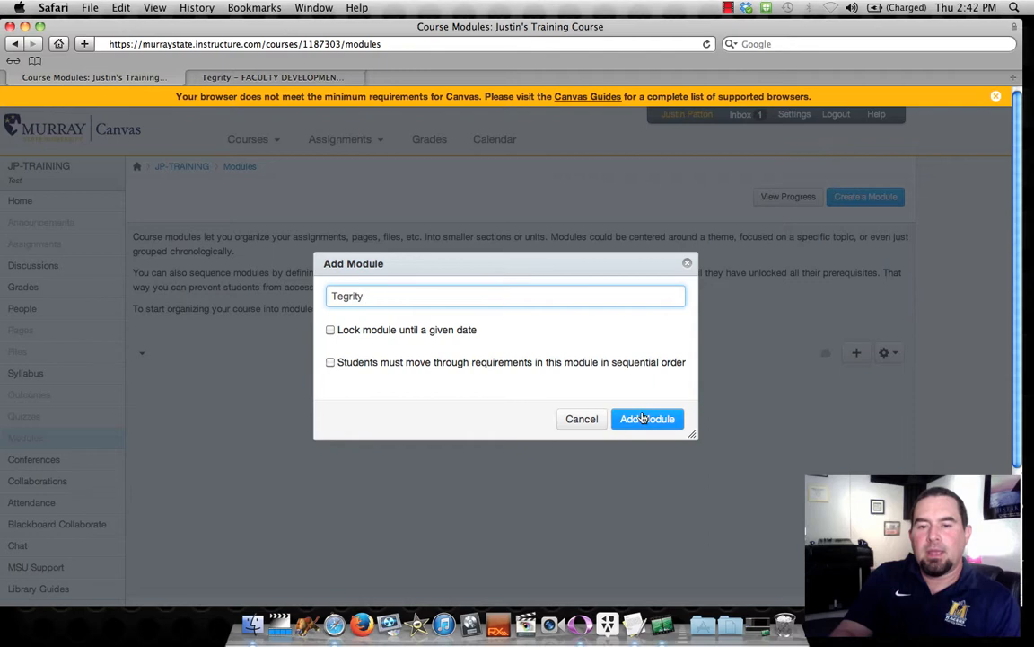
left_click(647, 418)
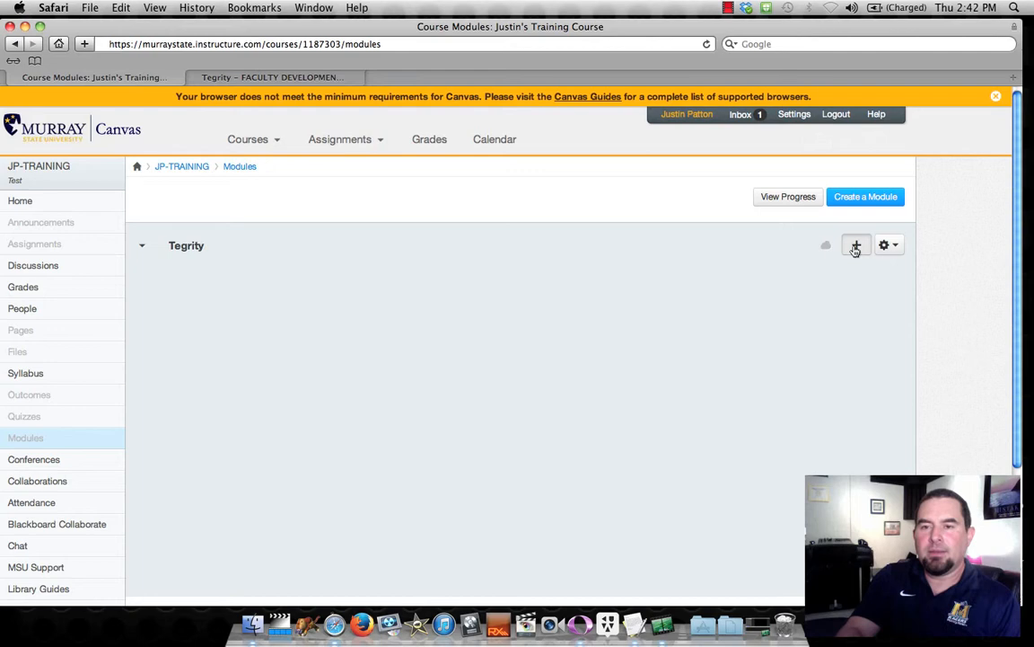
Step: Add a Tegrity Recordings external tool item to the module, loading in a new tab
left_click(876, 248)
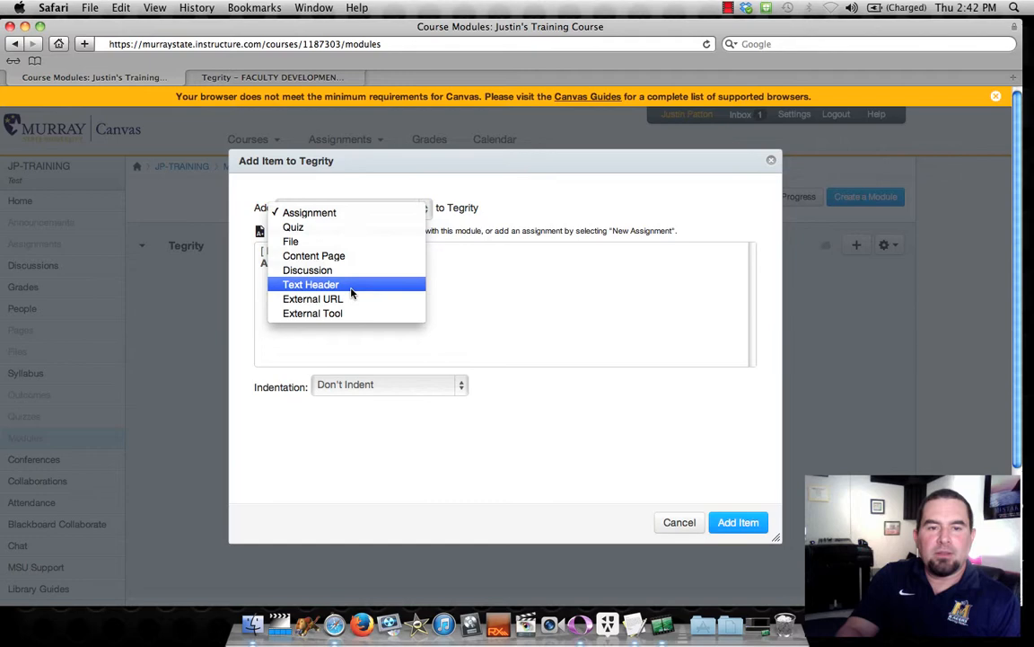
left_click(313, 312)
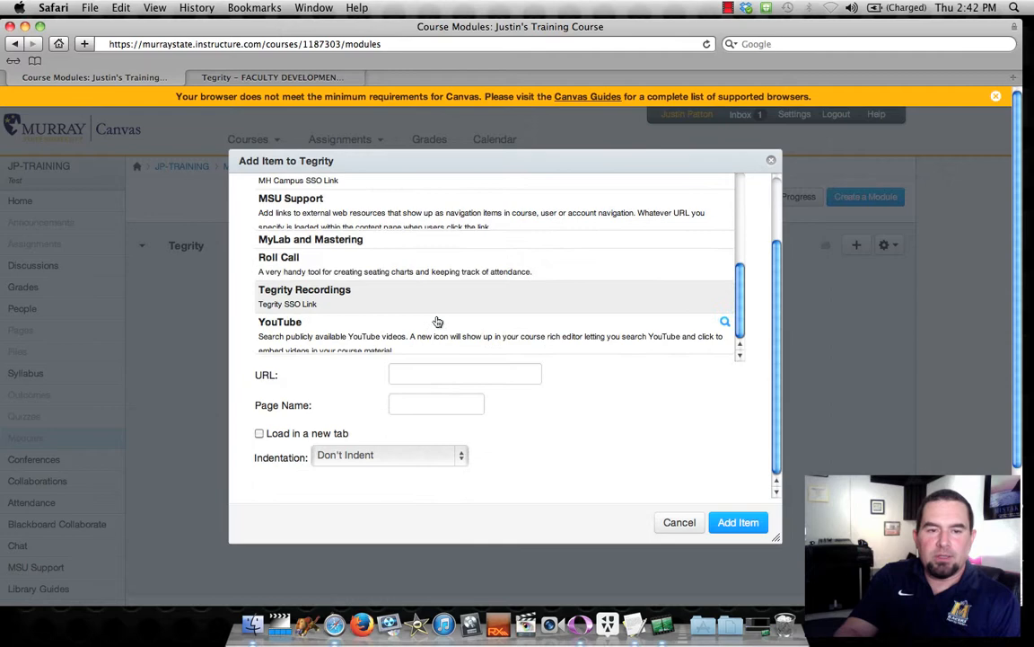
left_click(306, 294)
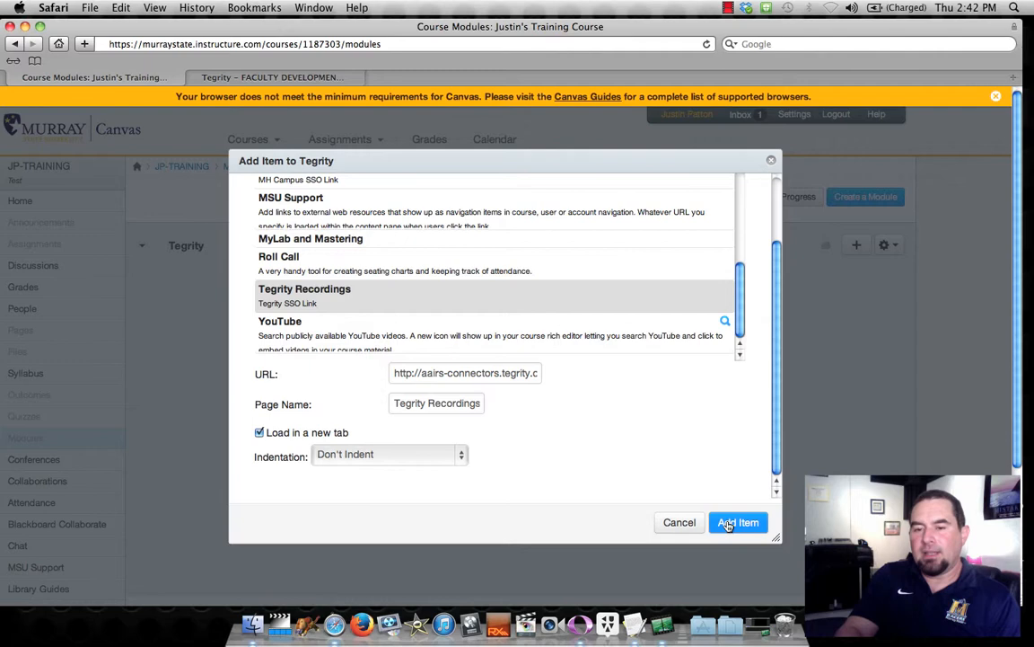
left_click(738, 521)
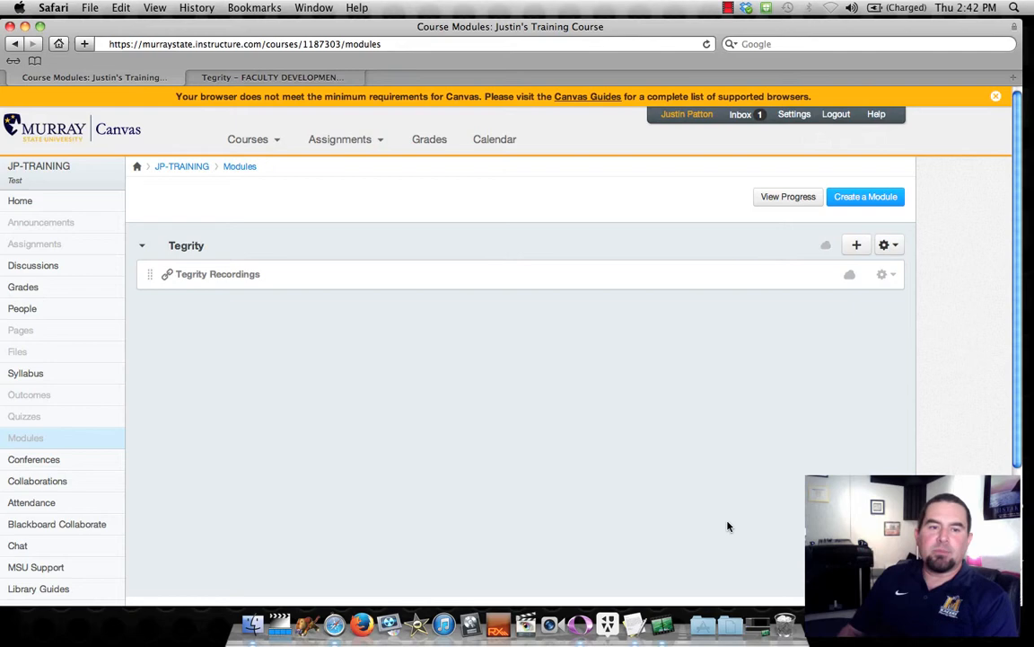
Step: Launch Tegrity Recordings in a new window and confirm the non-secure form warning
left_click(212, 273)
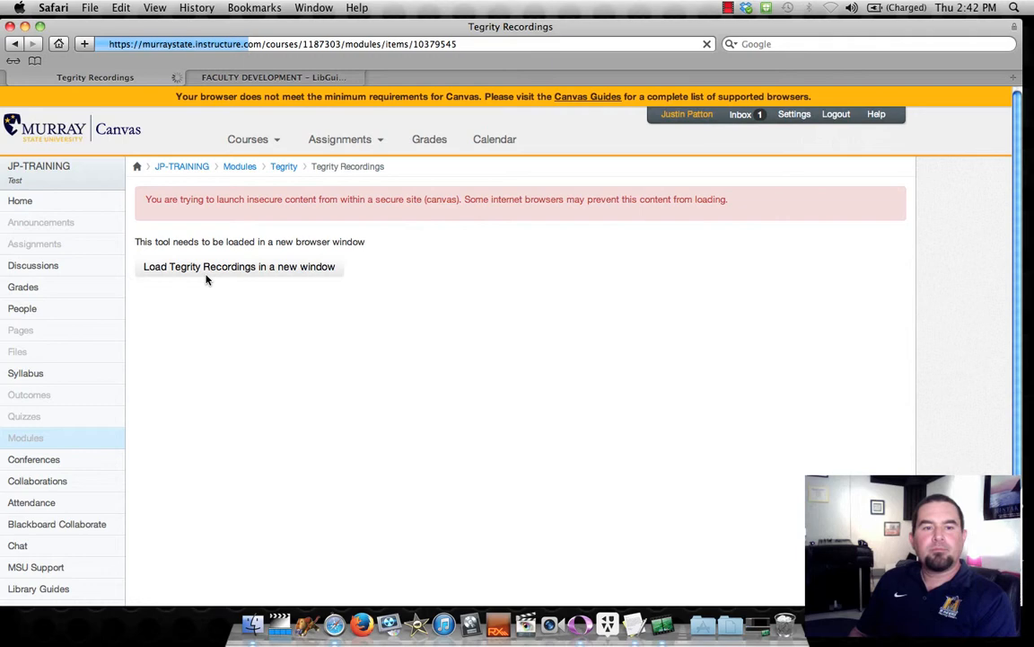
left_click(239, 266)
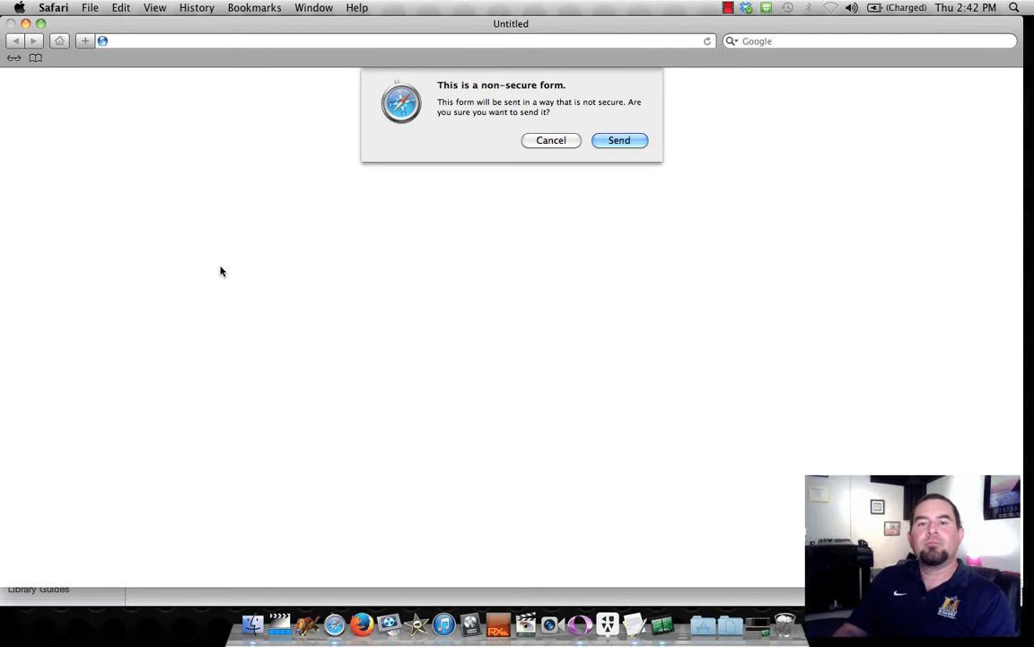
left_click(619, 140)
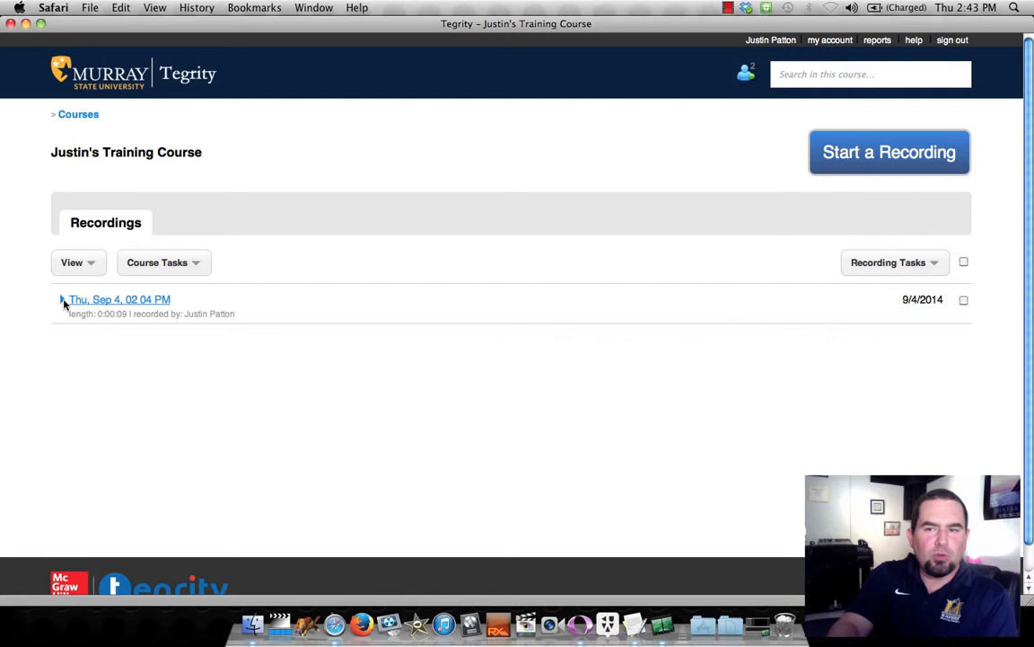
Step: Delete the existing Sep 4 recording via Recording Tasks, leaving the list empty
left_click(894, 263)
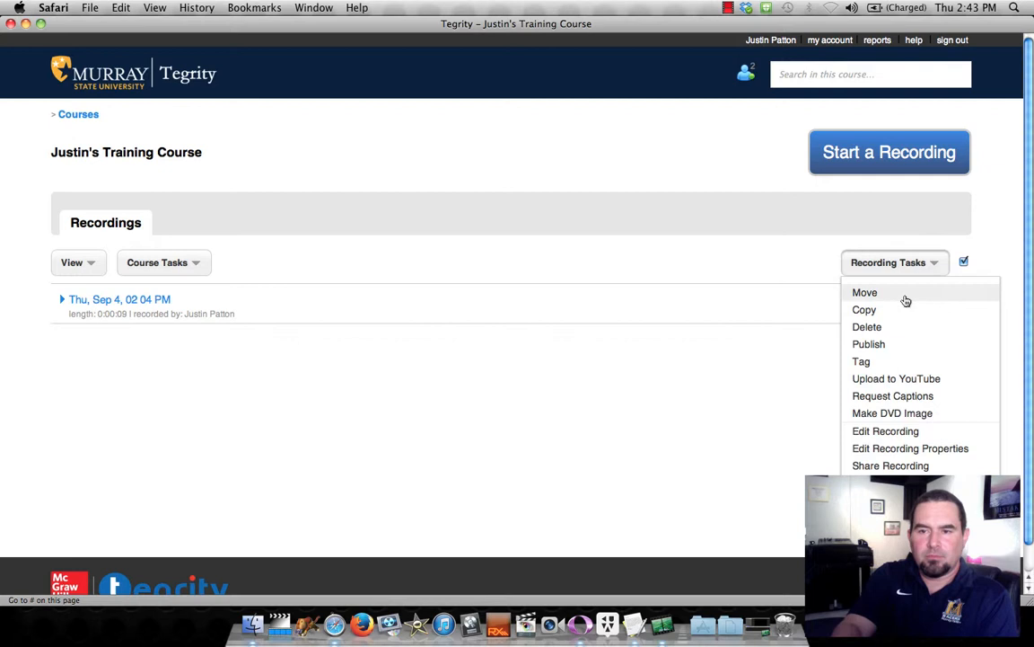
left_click(866, 327)
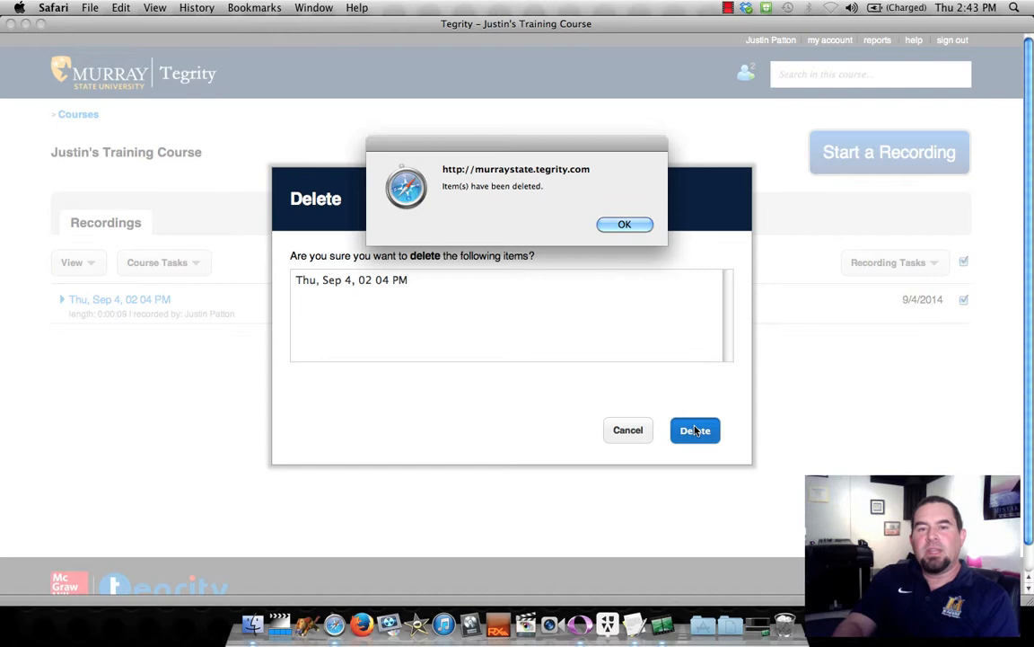
left_click(625, 223)
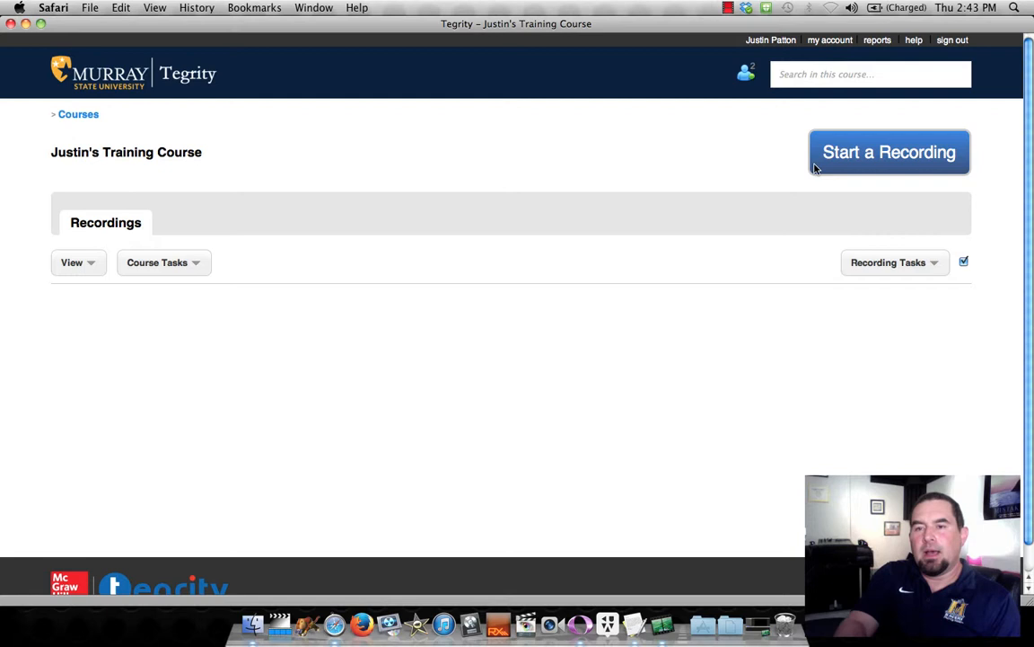
mouse_move(870, 161)
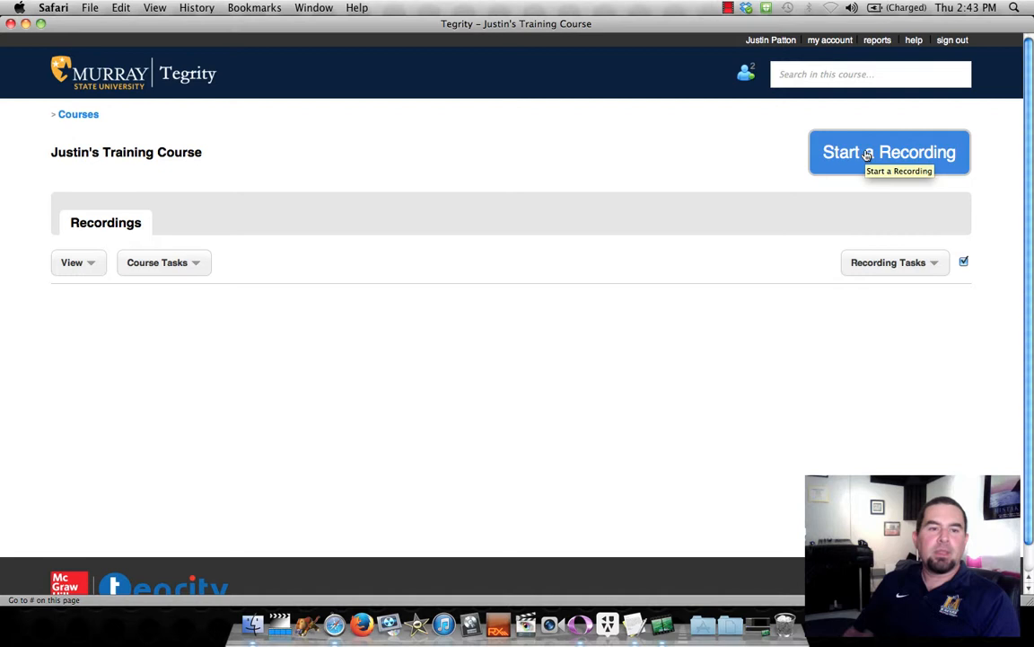
Step: Start a new recording, choose Duet (3170) as audio input and bring up the display choice
left_click(889, 151)
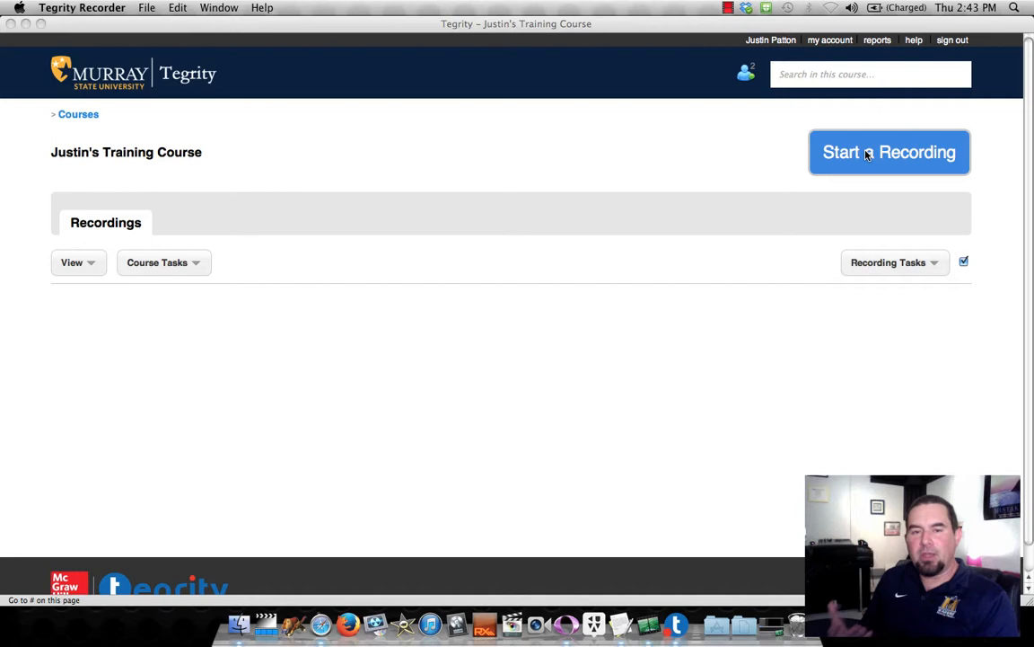
left_click(889, 151)
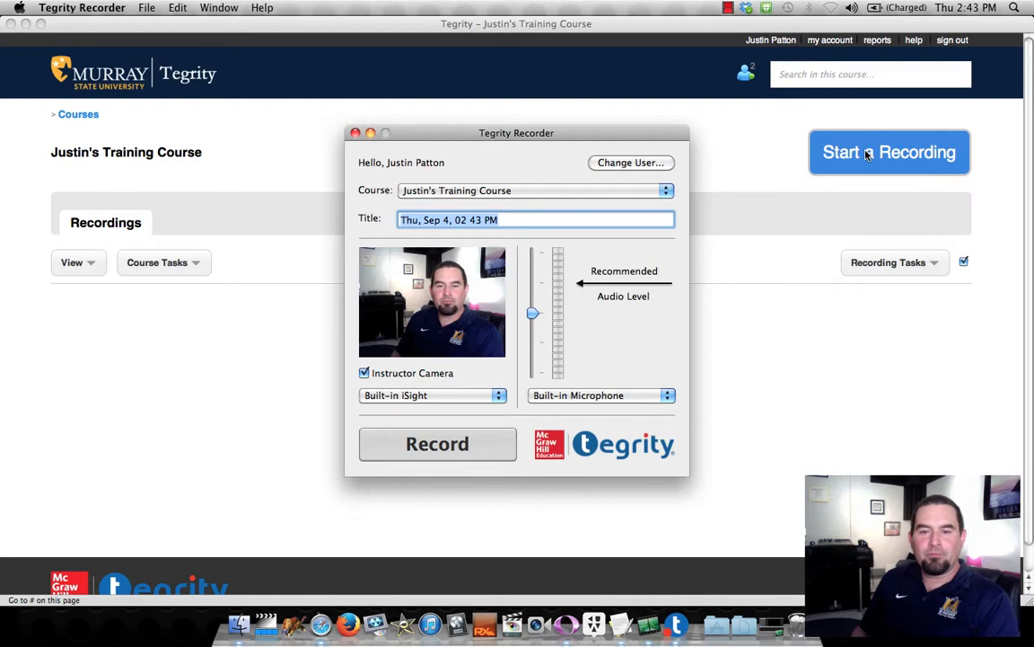
left_click(600, 395)
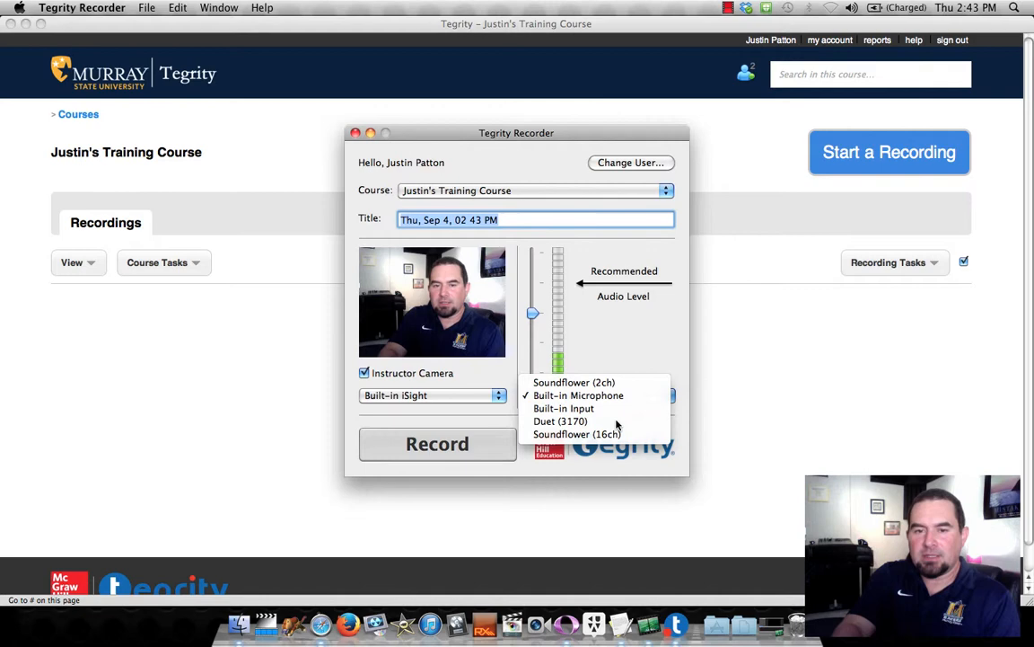
left_click(560, 420)
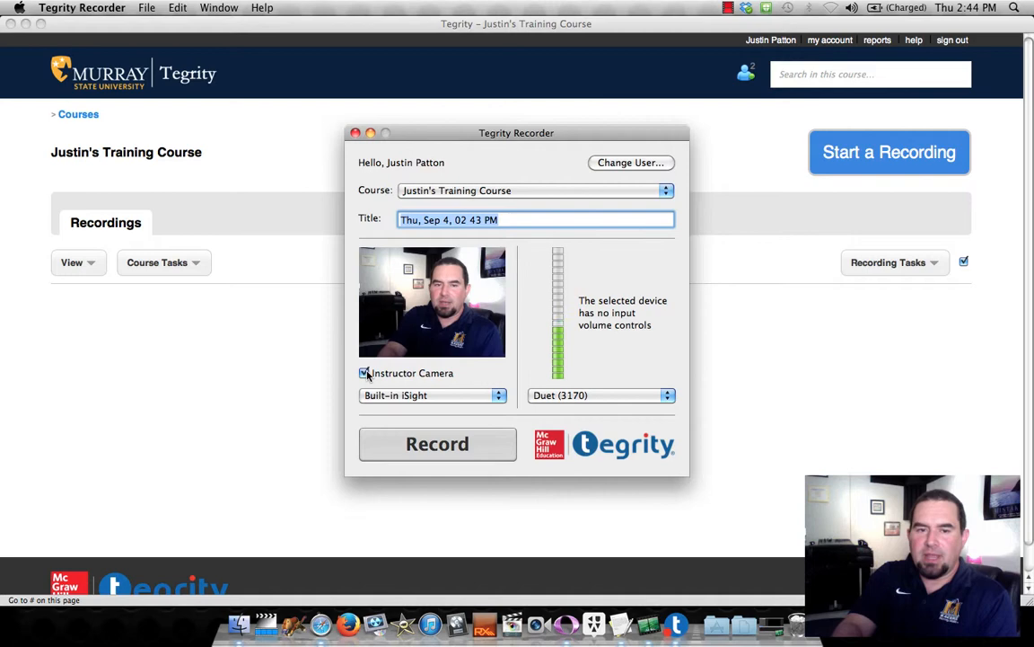
left_click(438, 444)
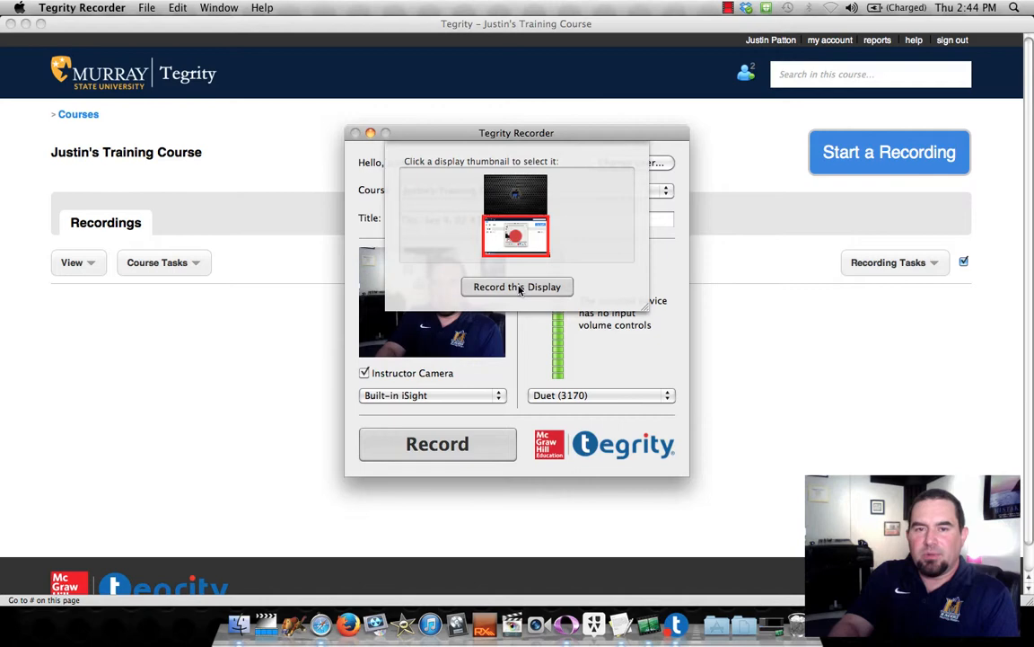
Step: Record the chosen display for a few seconds, then stop the recording
left_click(517, 287)
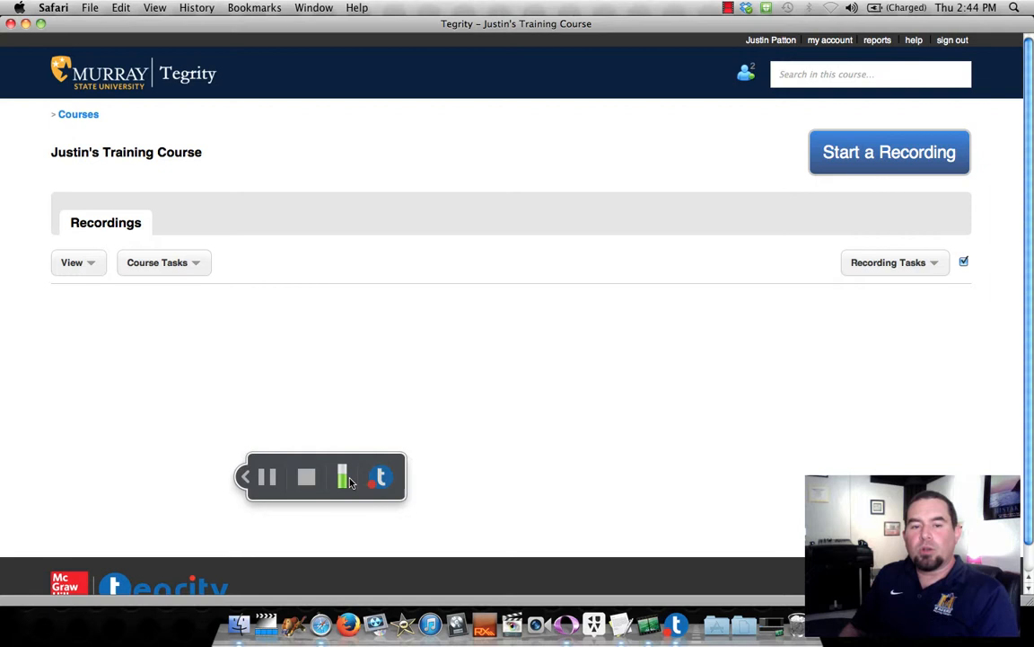
left_click(305, 478)
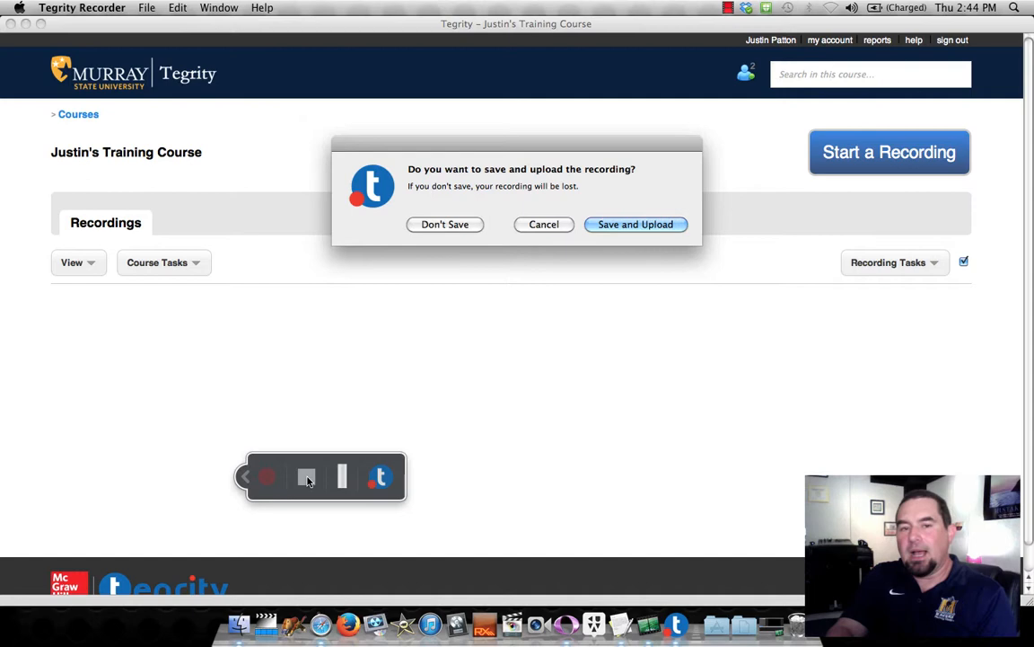
Step: Save and upload the recording, then follow the link leading to the popup-blocker page
left_click(636, 225)
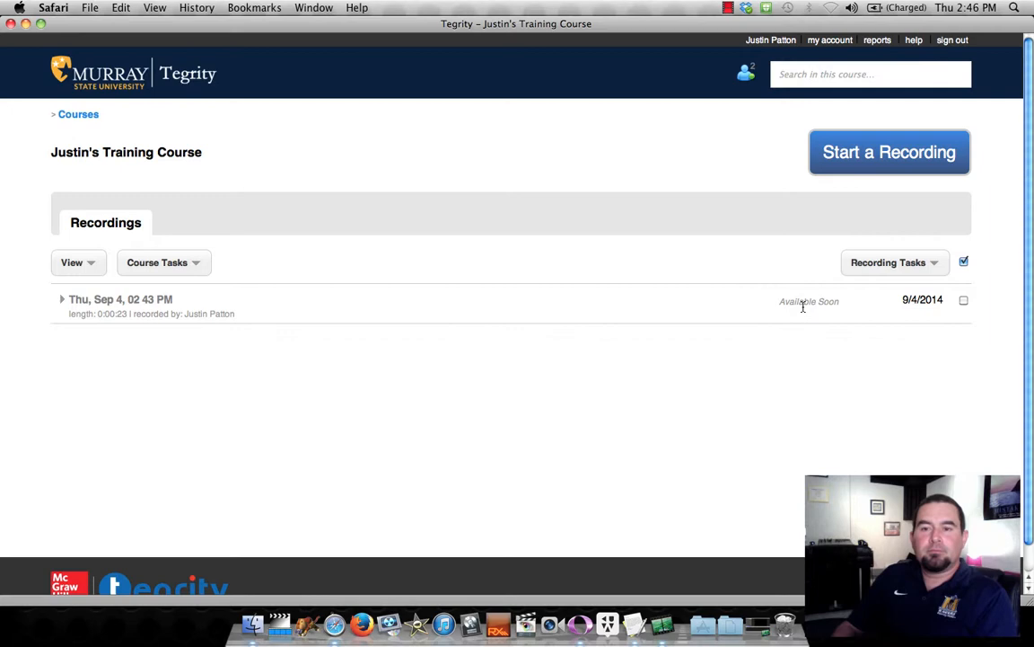
left_click(891, 151)
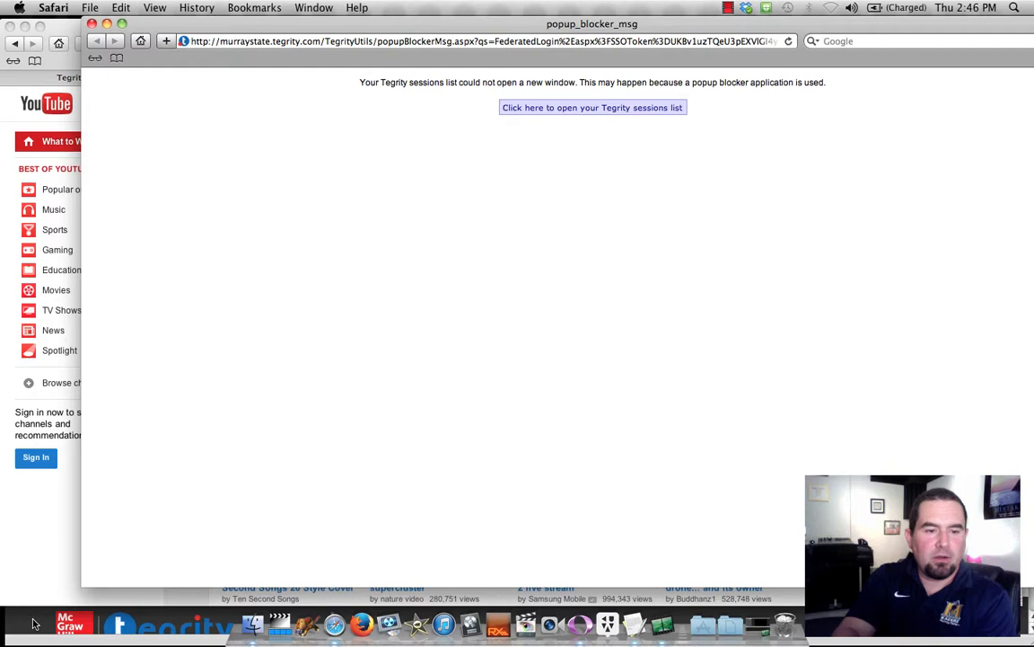
Step: Reopen the sessions list, play the Sep 4 recording, then return to Justin's Training Course
left_click(593, 108)
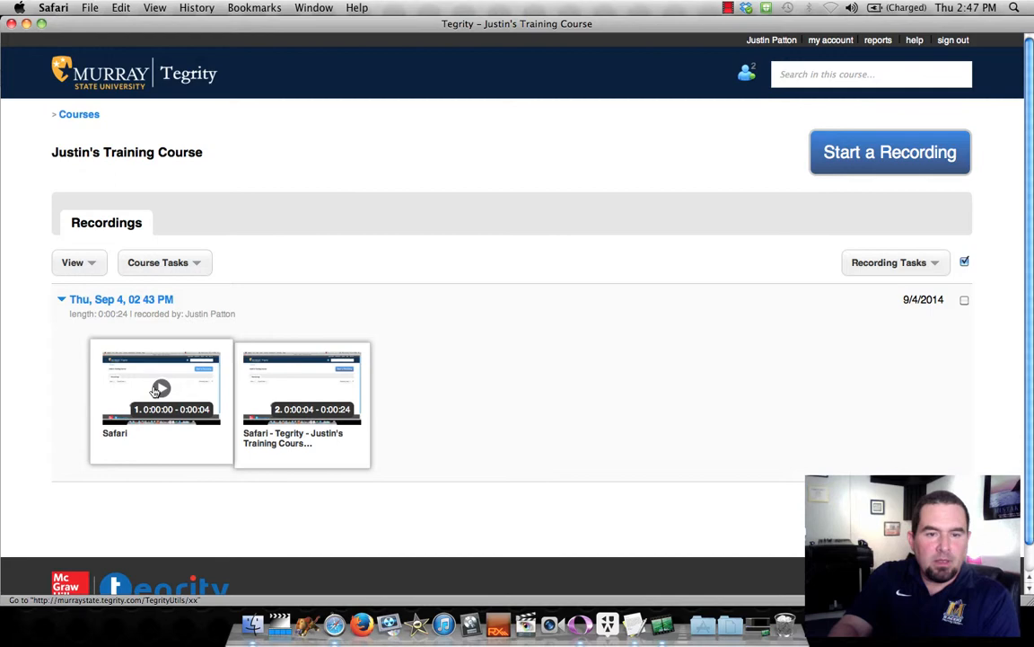
left_click(160, 388)
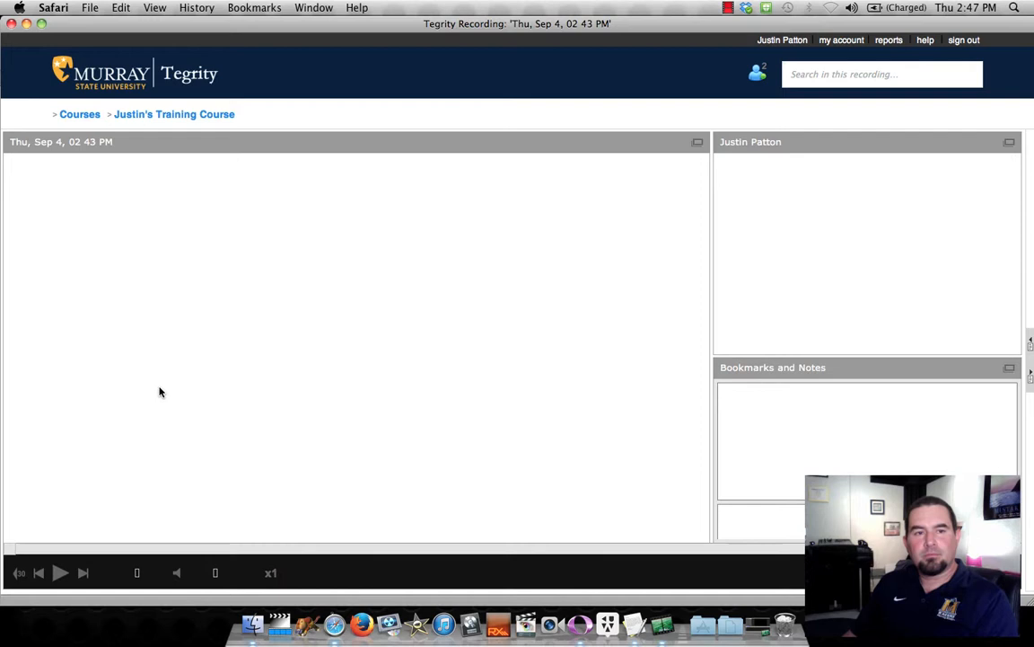
left_click(61, 571)
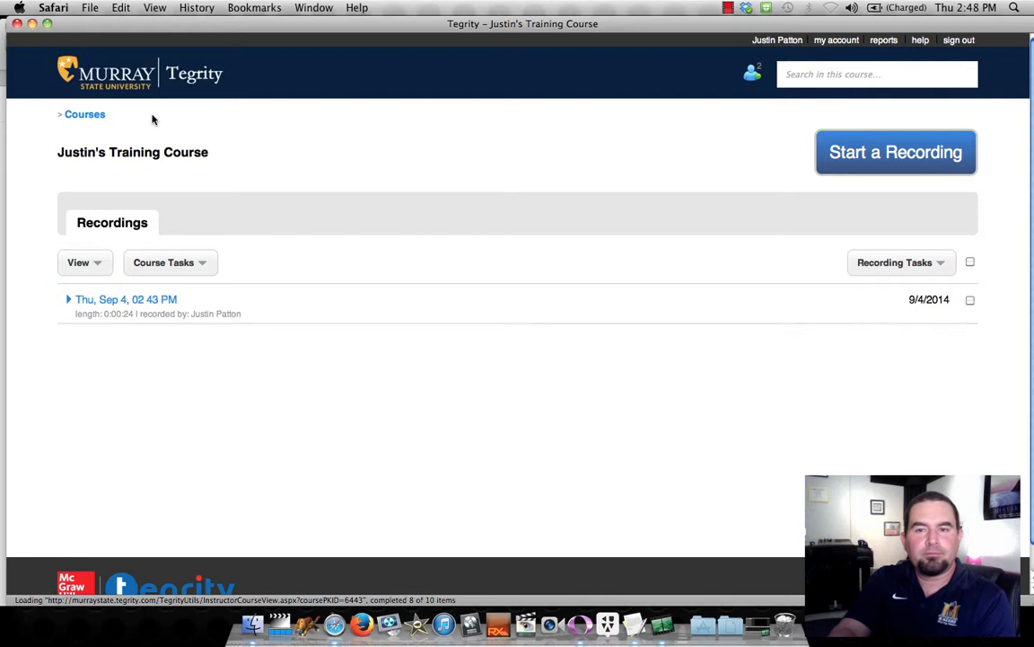
Step: Select the Sep 4 recording and choose Upload to YouTube from Recording Tasks
left_click(969, 262)
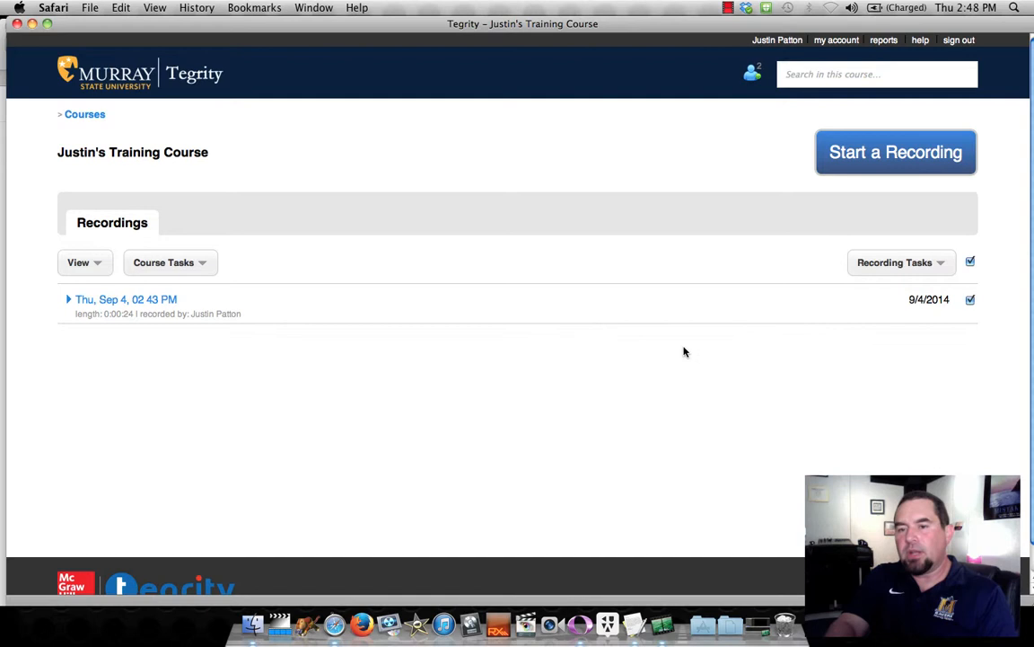
left_click(901, 262)
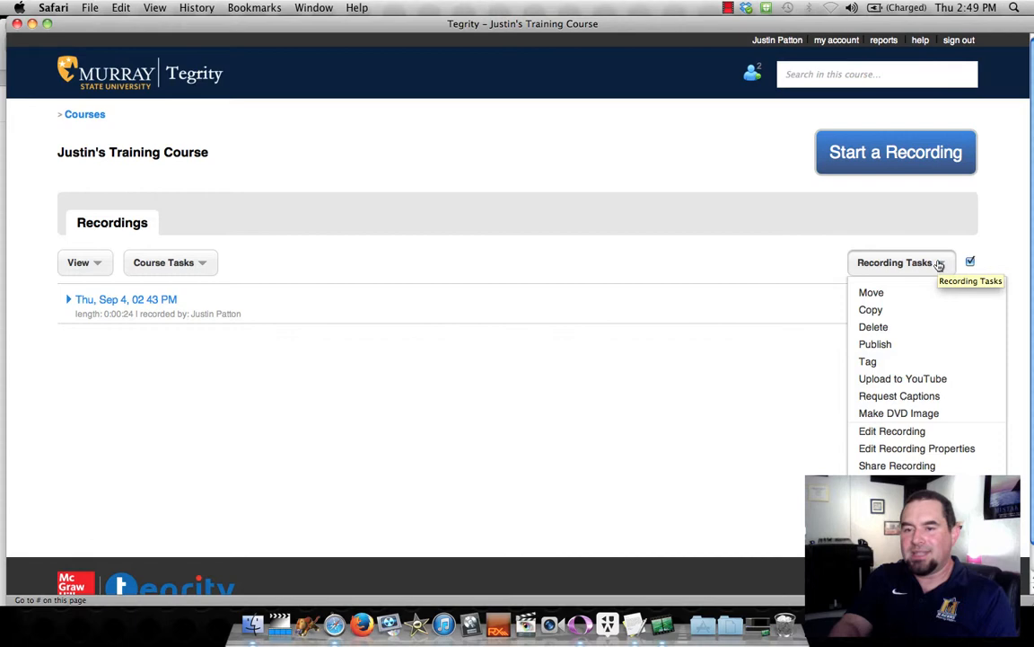
left_click(902, 377)
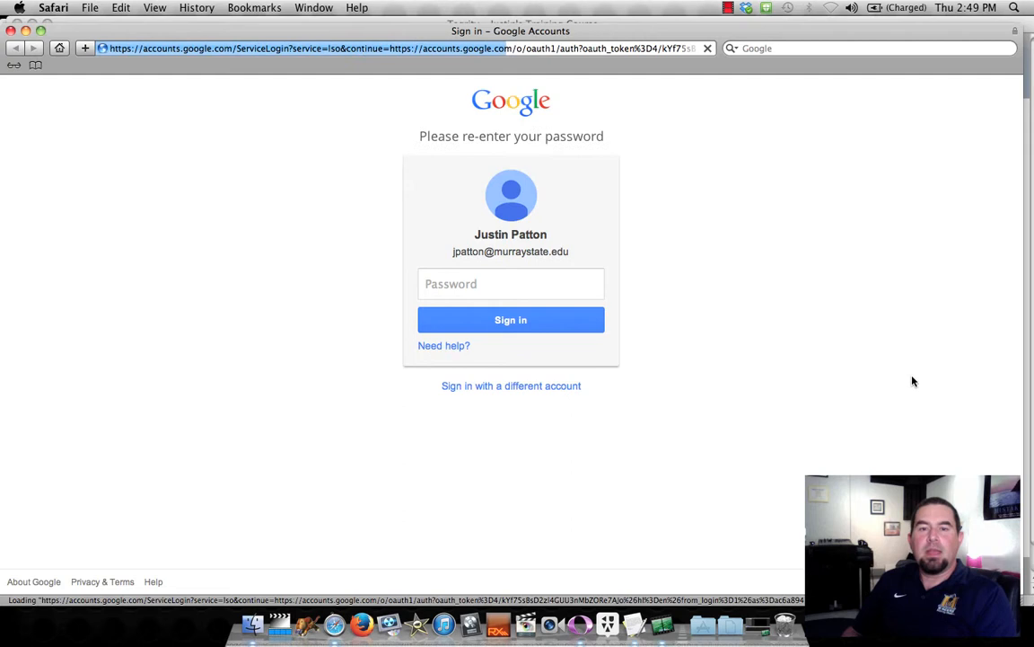
Step: Enter the Google password, sign in, and proceed to Tegrity's YouTube access prompt
type("••")
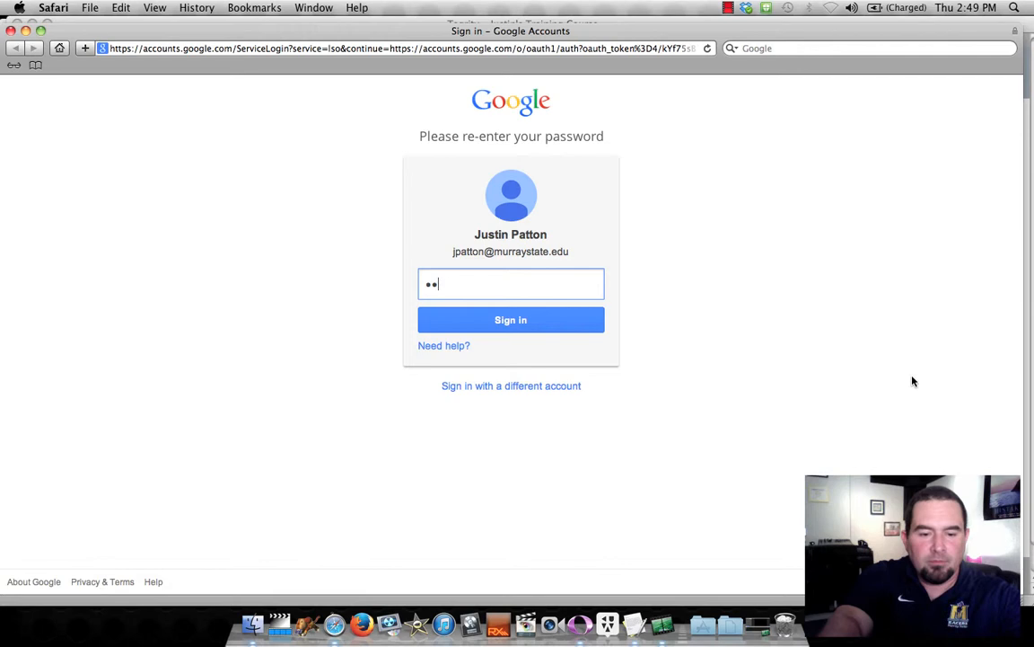
left_click(510, 320)
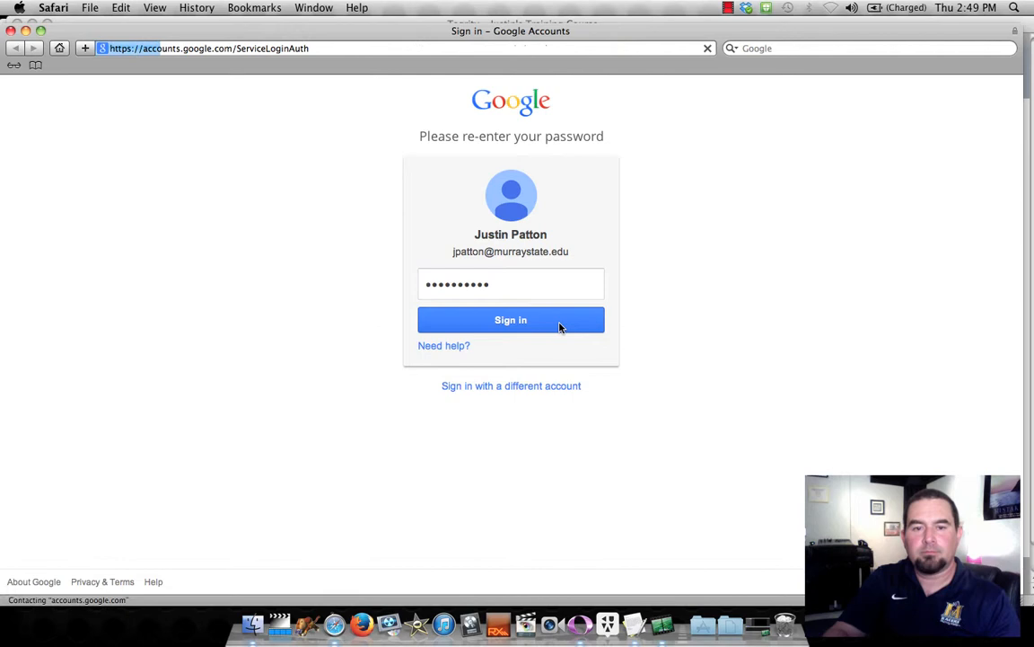
left_click(510, 320)
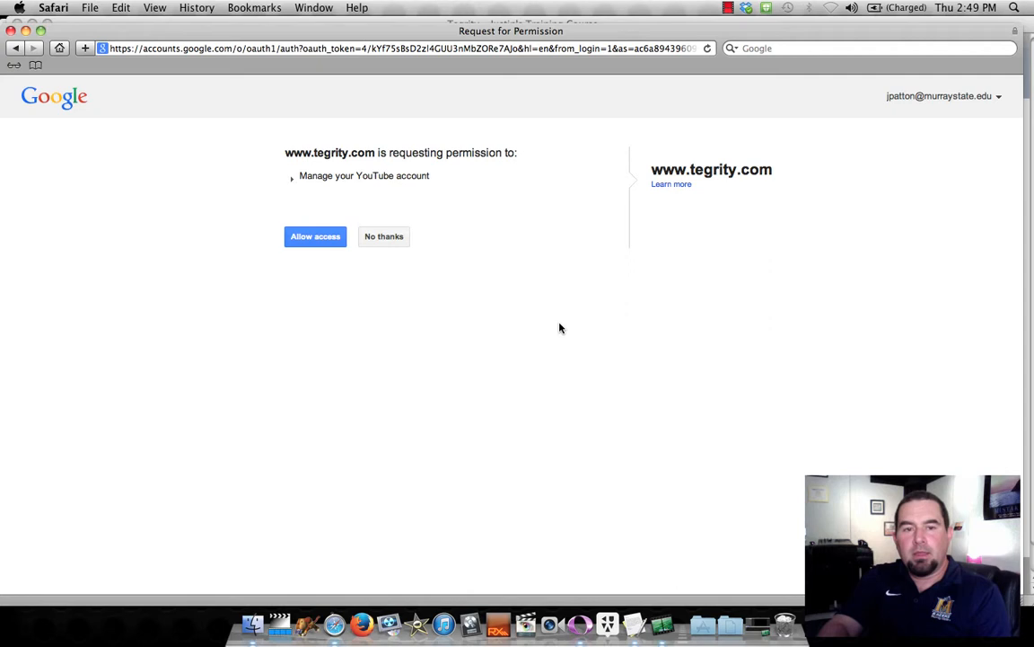
left_click(316, 237)
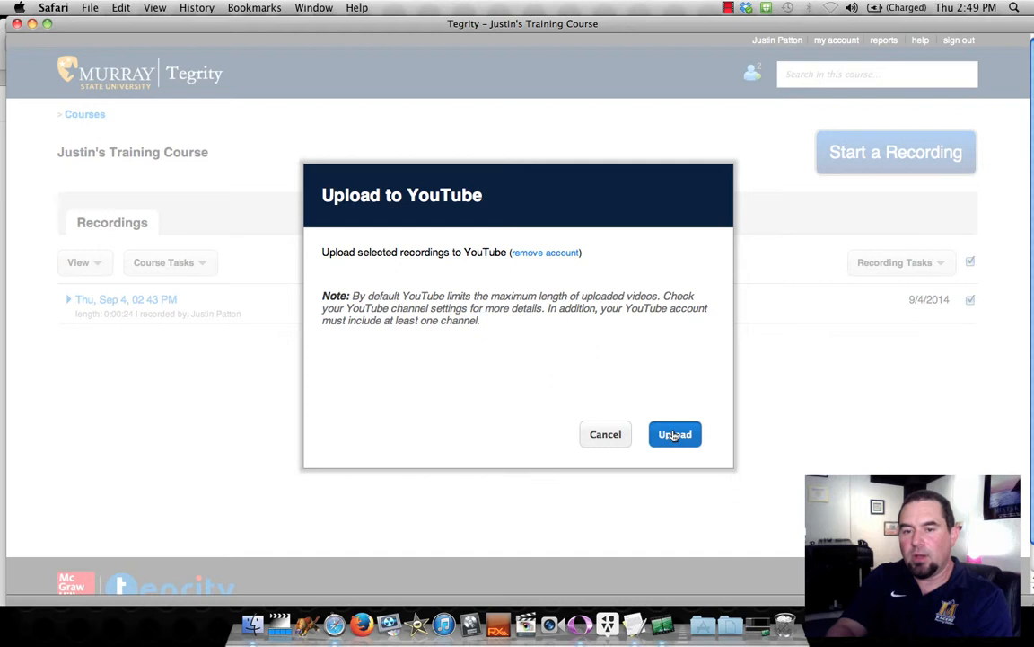
Step: Confirm uploading the selected recording to YouTube and dismiss the confirmation message
left_click(675, 433)
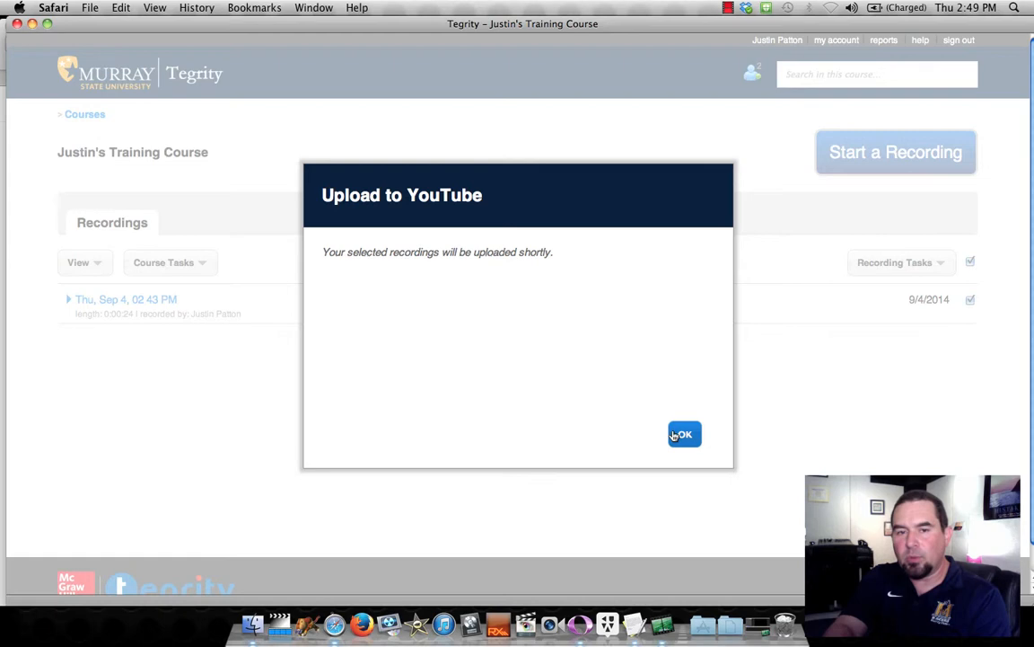
left_click(685, 432)
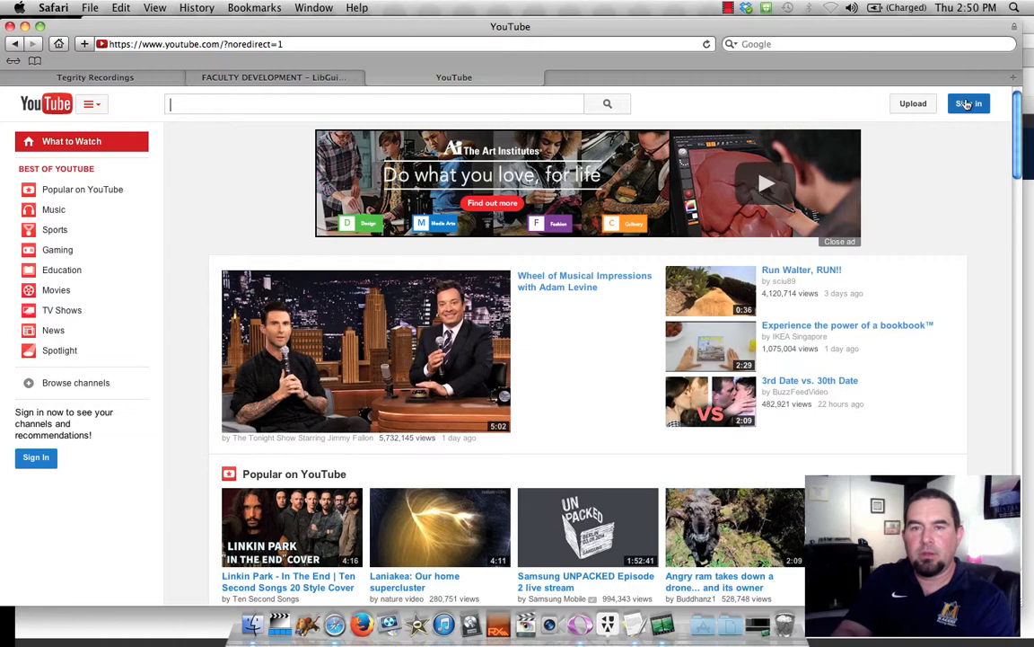
Step: Sign in to YouTube and reach the account features page scrolled to Longer videos
left_click(961, 102)
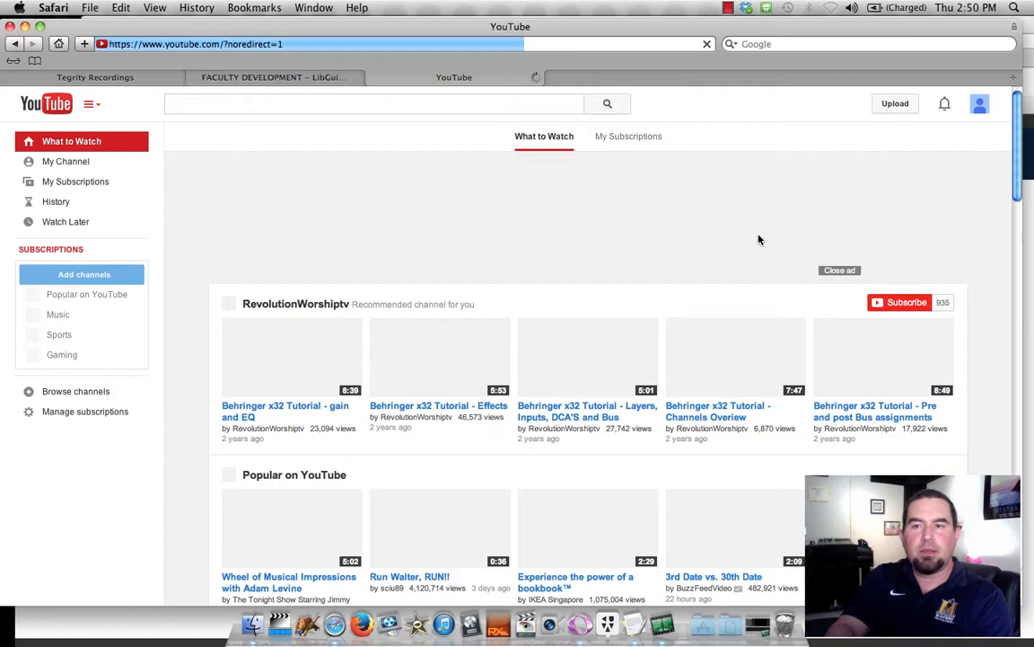
left_click(981, 103)
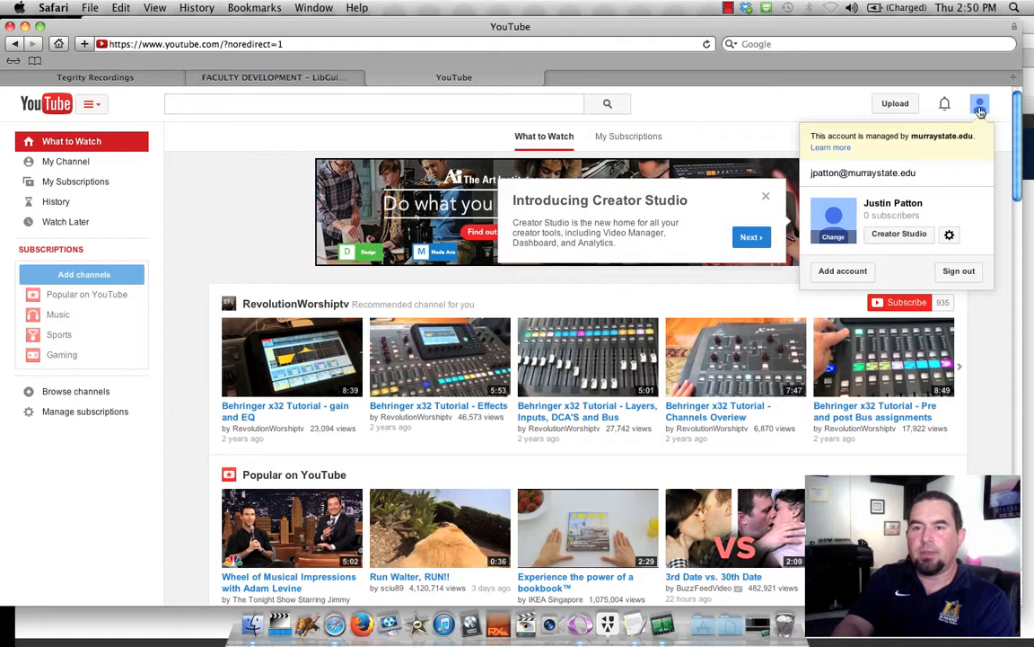
left_click(948, 233)
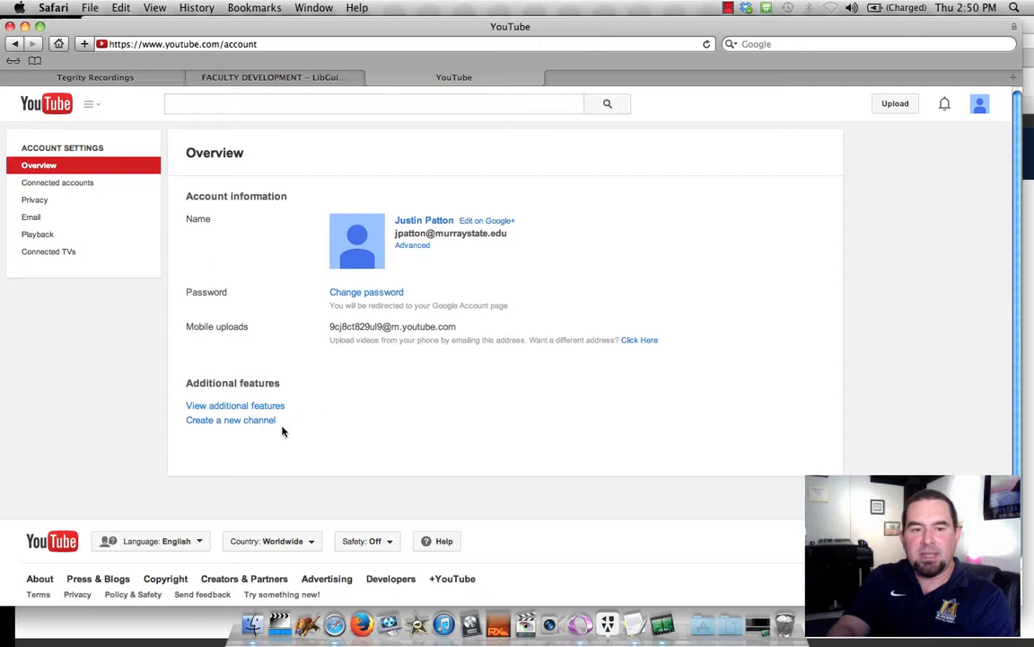
left_click(236, 406)
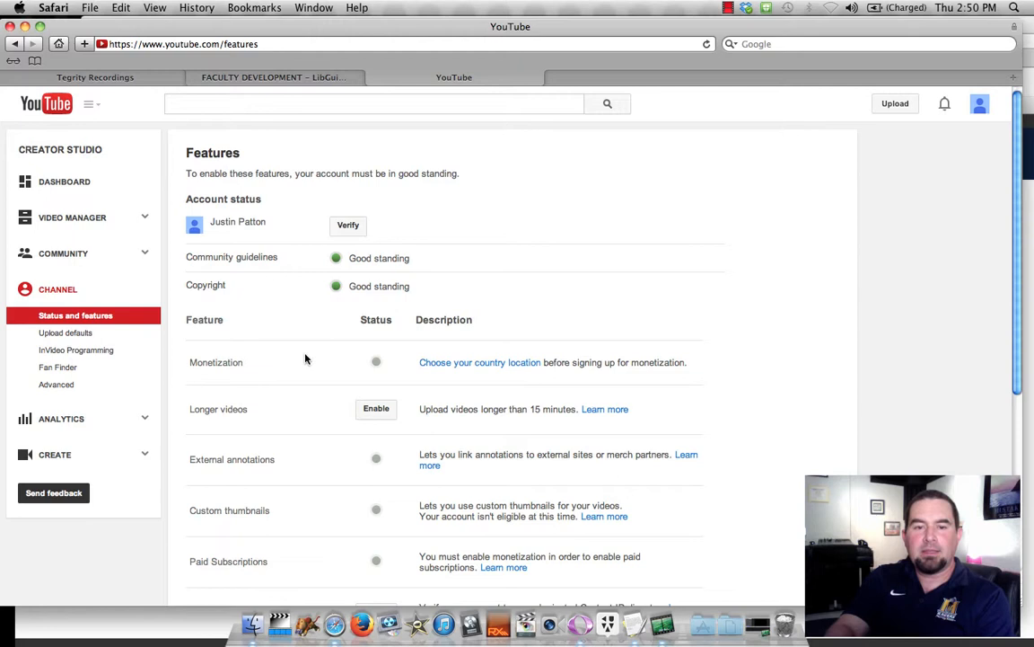
scroll("down", 3)
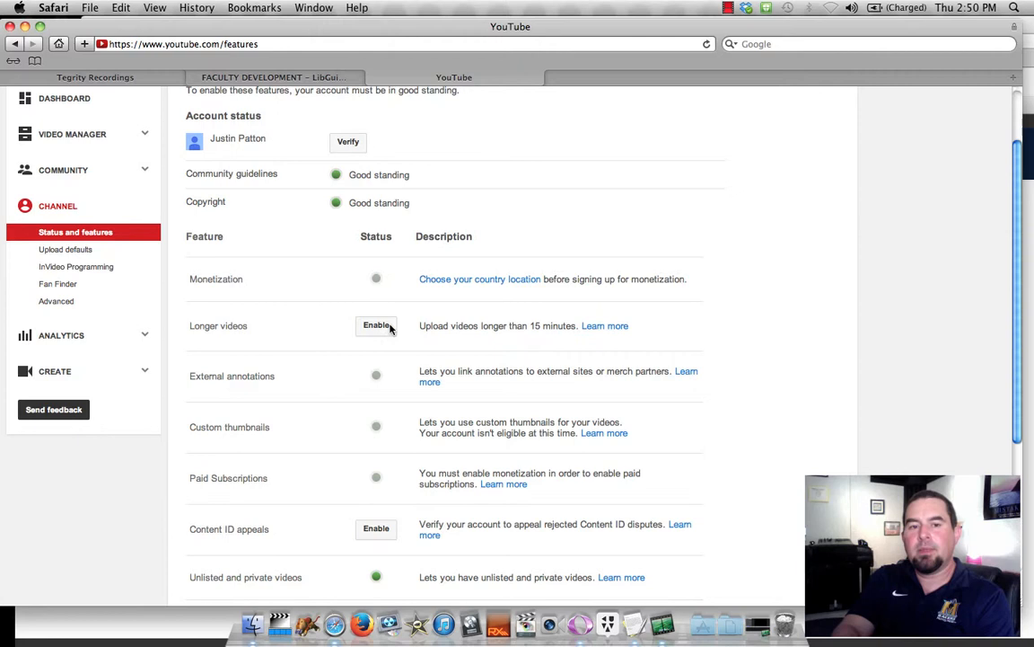
Step: Enable longer videos and request a text-message code to the entered phone number
left_click(377, 325)
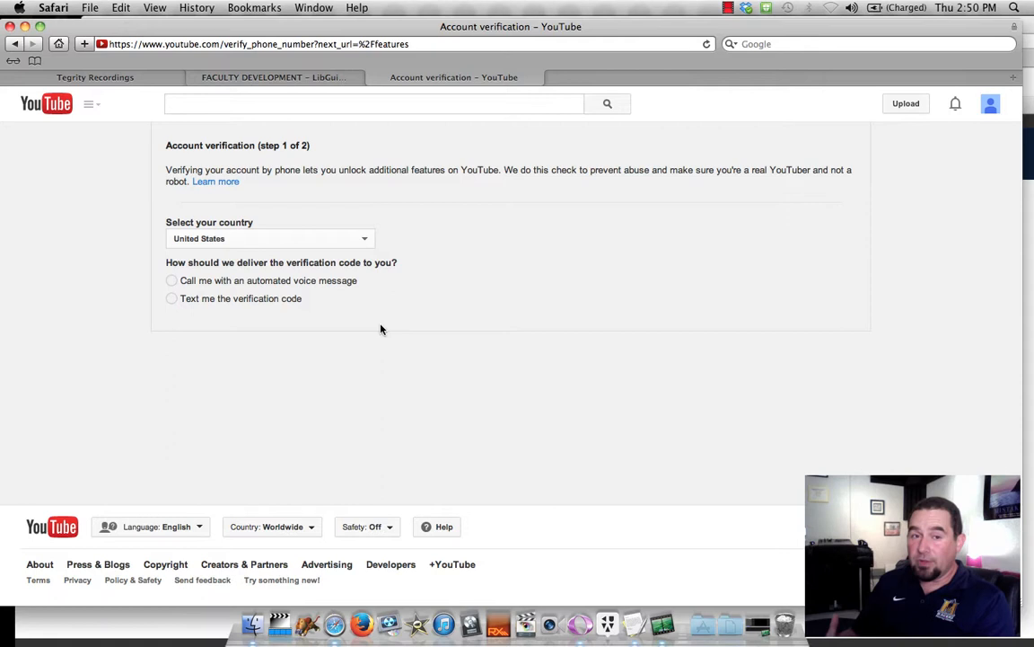
mouse_move(341, 325)
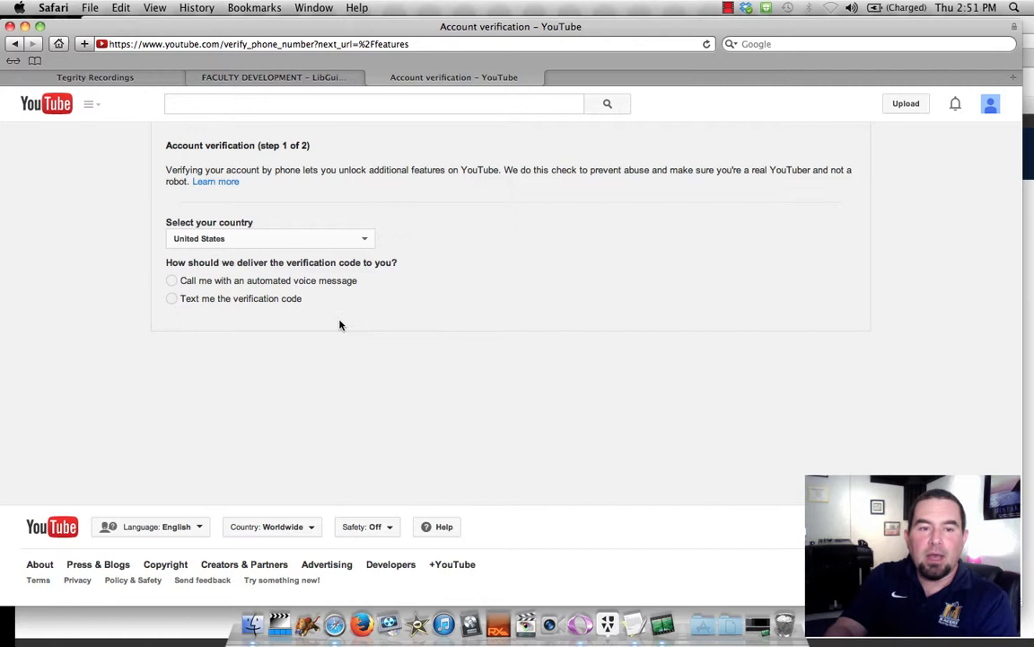
left_click(170, 298)
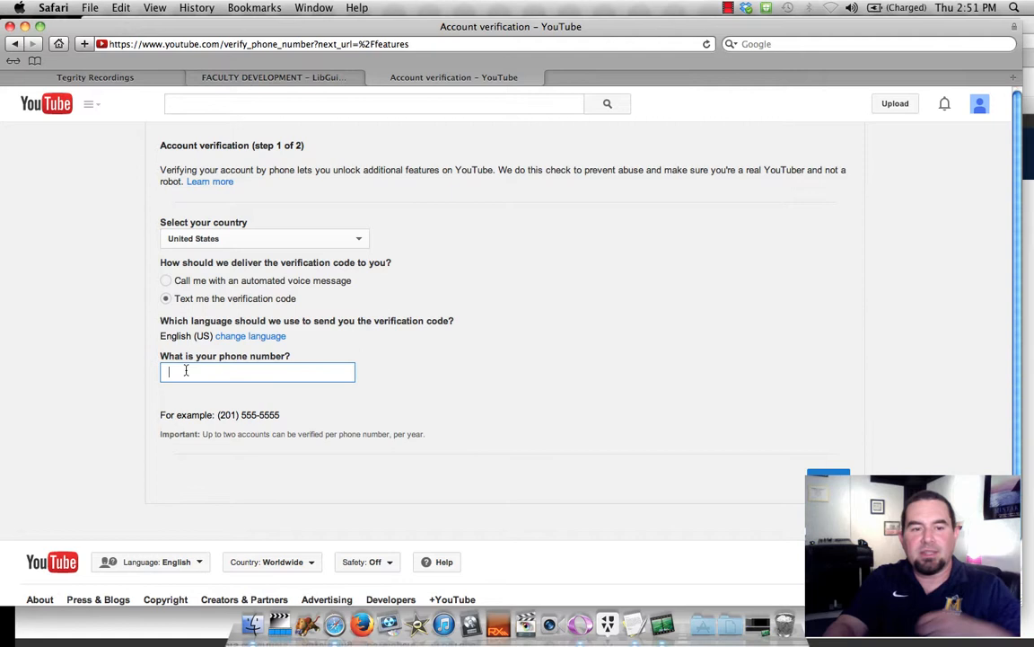
type("270-227")
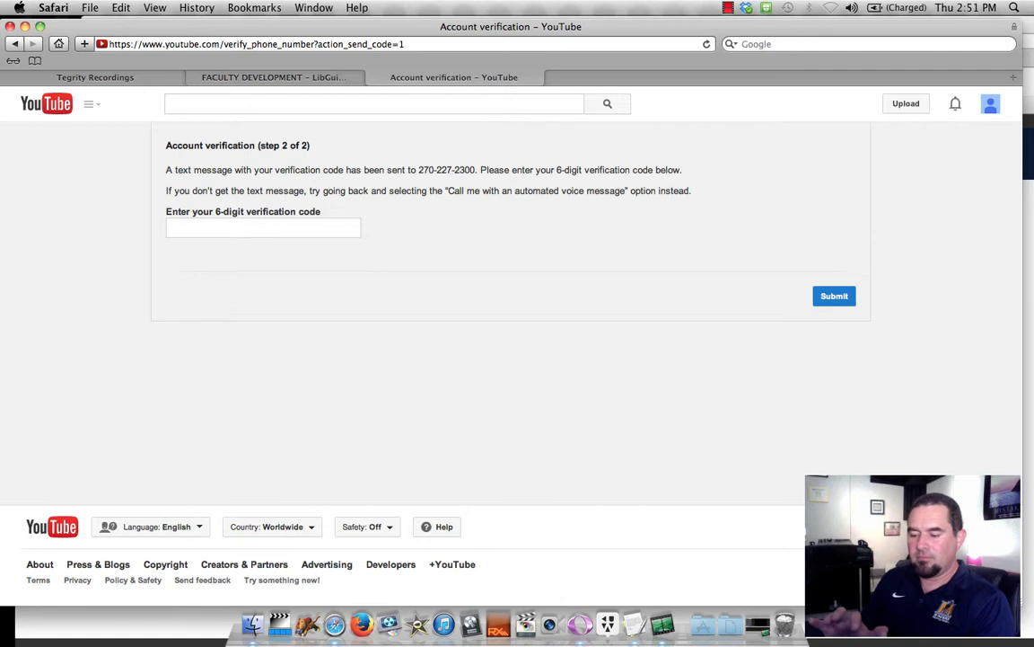
Step: Enter the 6-digit verification code and submit it to verify the account
left_click(262, 226)
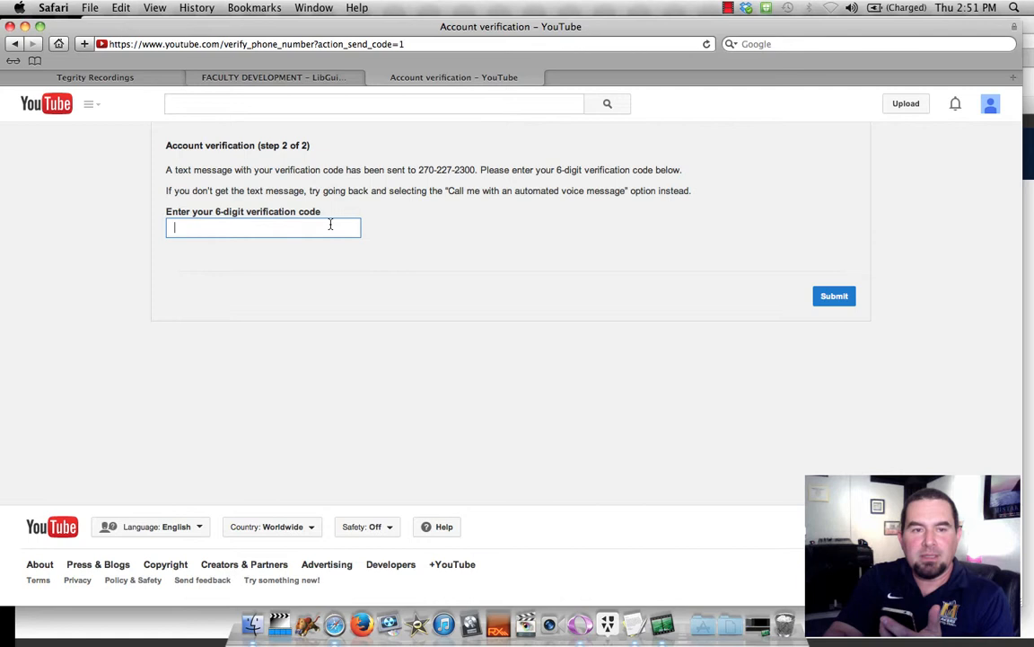
type("157")
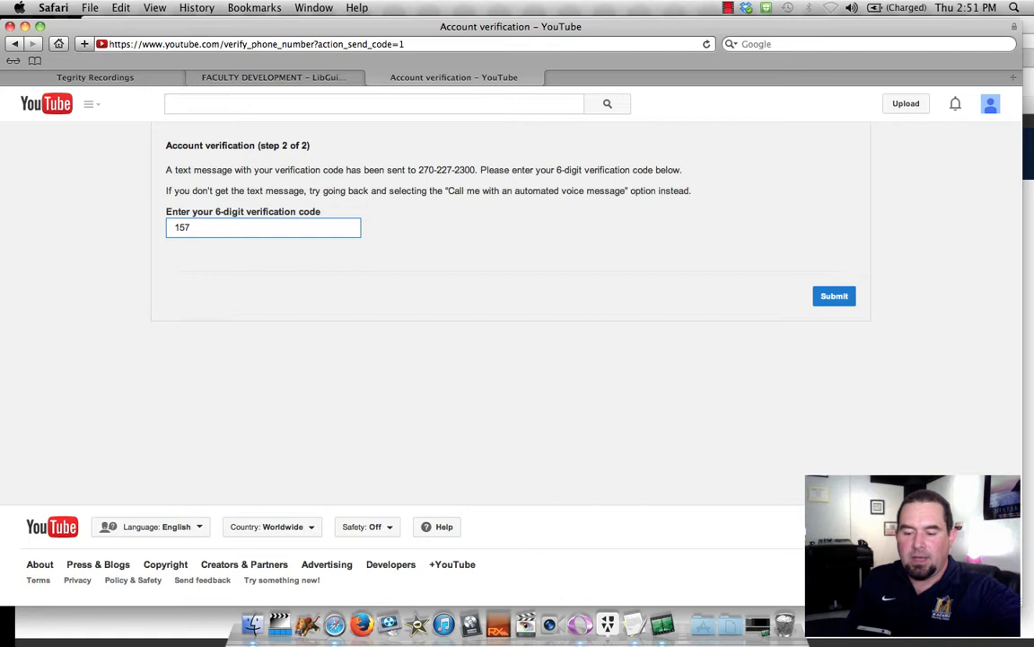
left_click(833, 295)
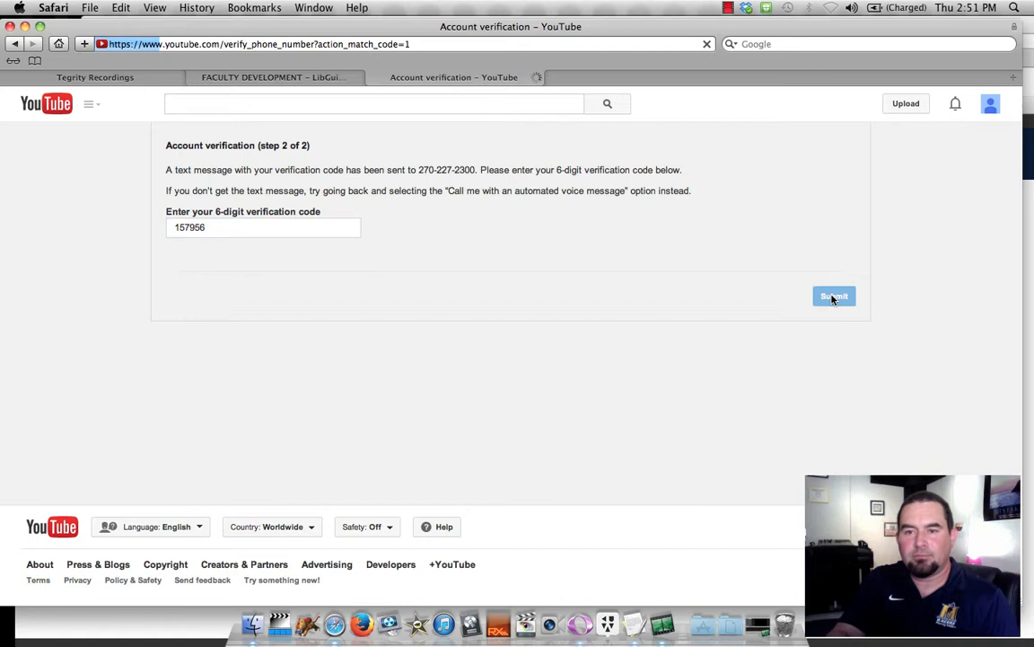
left_click(833, 297)
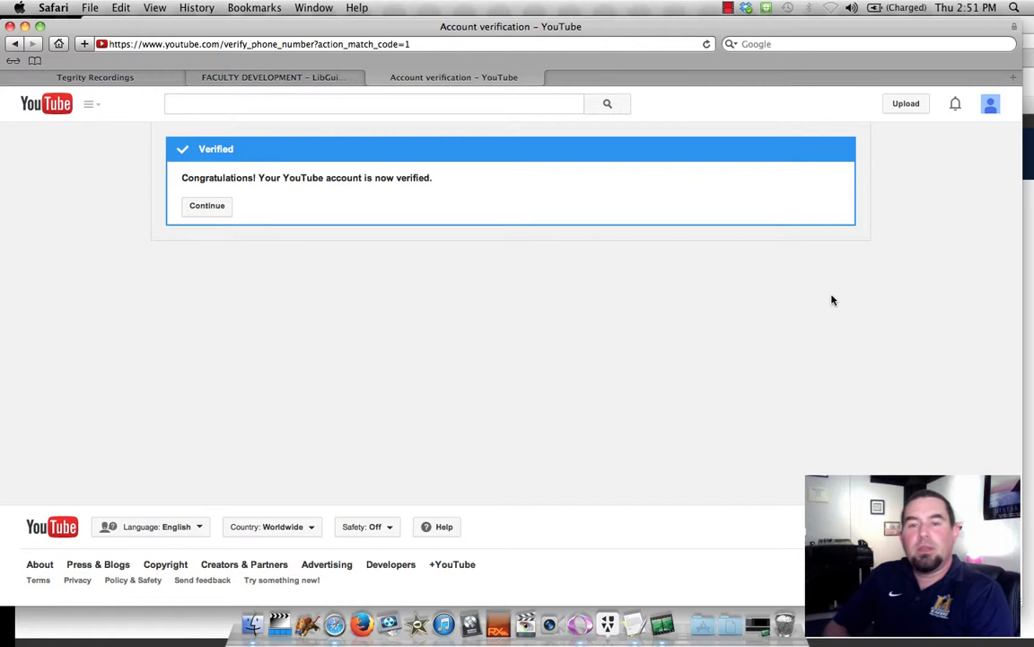
Step: Continue past the Verified notice to the channel's activity feed
left_click(207, 205)
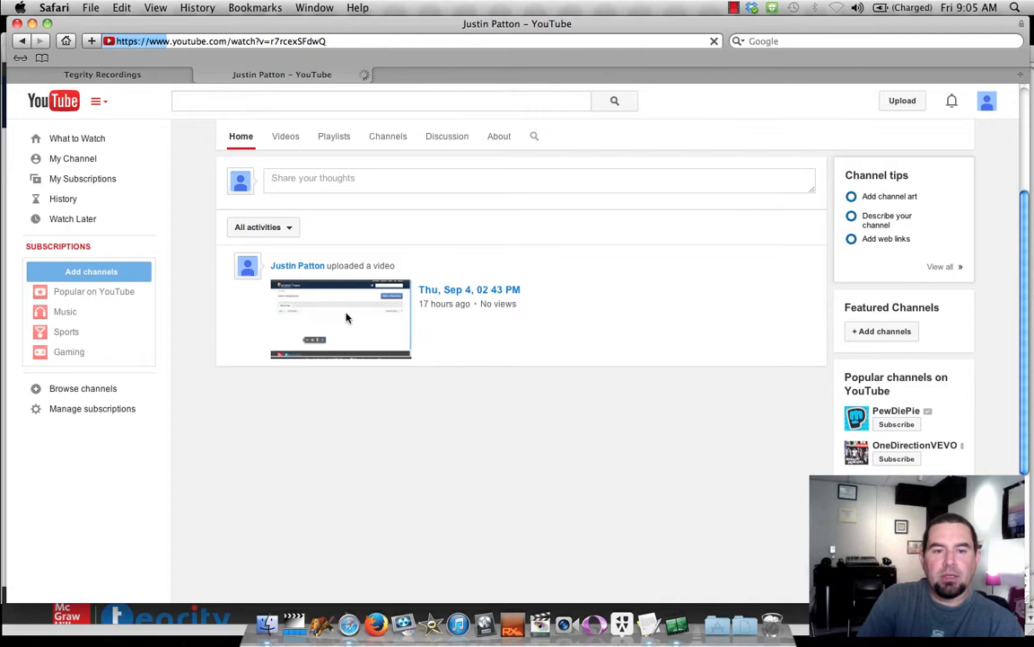
Step: Watch the uploaded Sep 4 recording, then return to My Channel via the guide menu
left_click(342, 318)
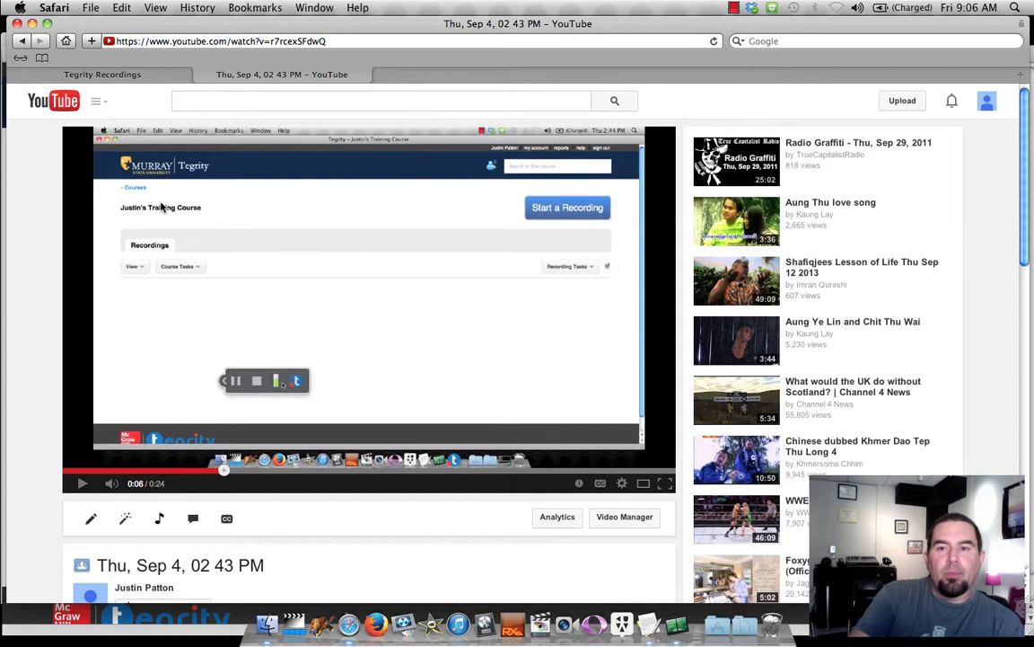
left_click(97, 101)
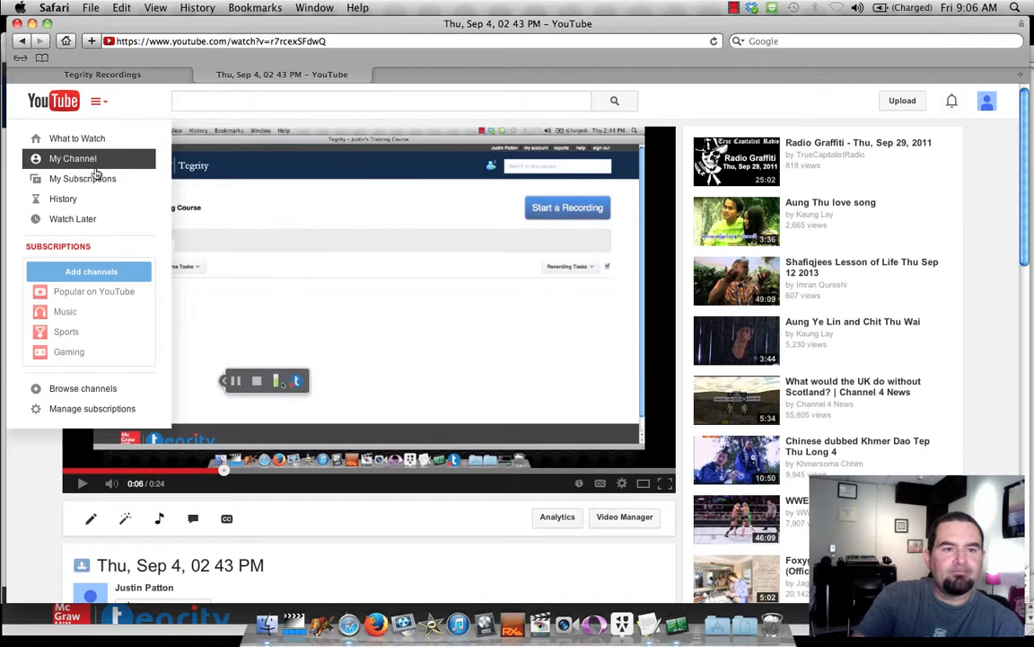
left_click(72, 158)
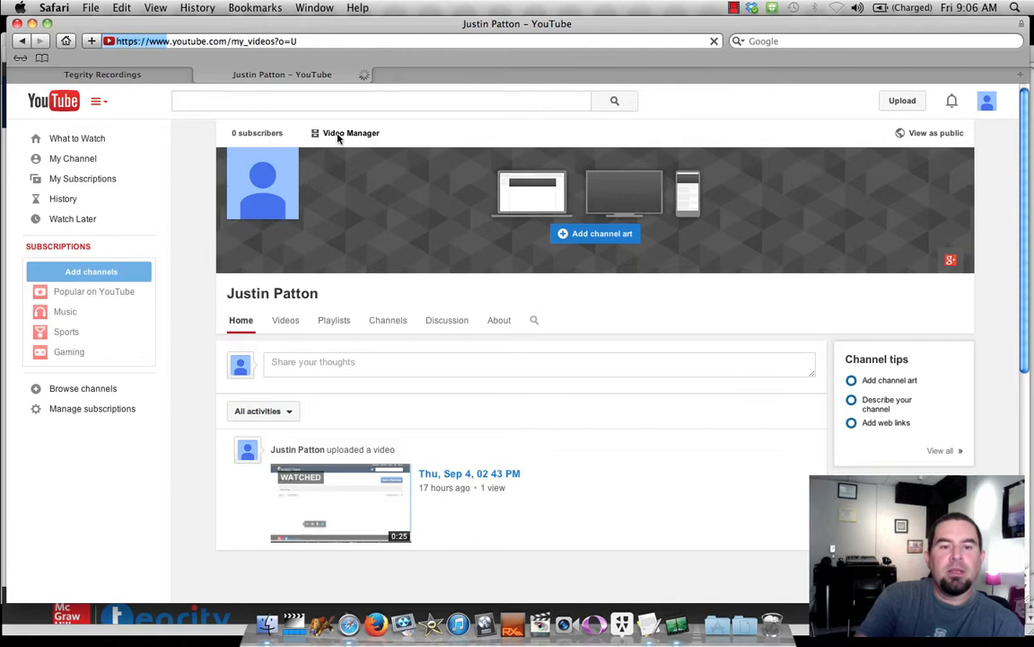
Step: In Video Manager, edit the Sep 4 video and set its privacy to Public
left_click(340, 503)
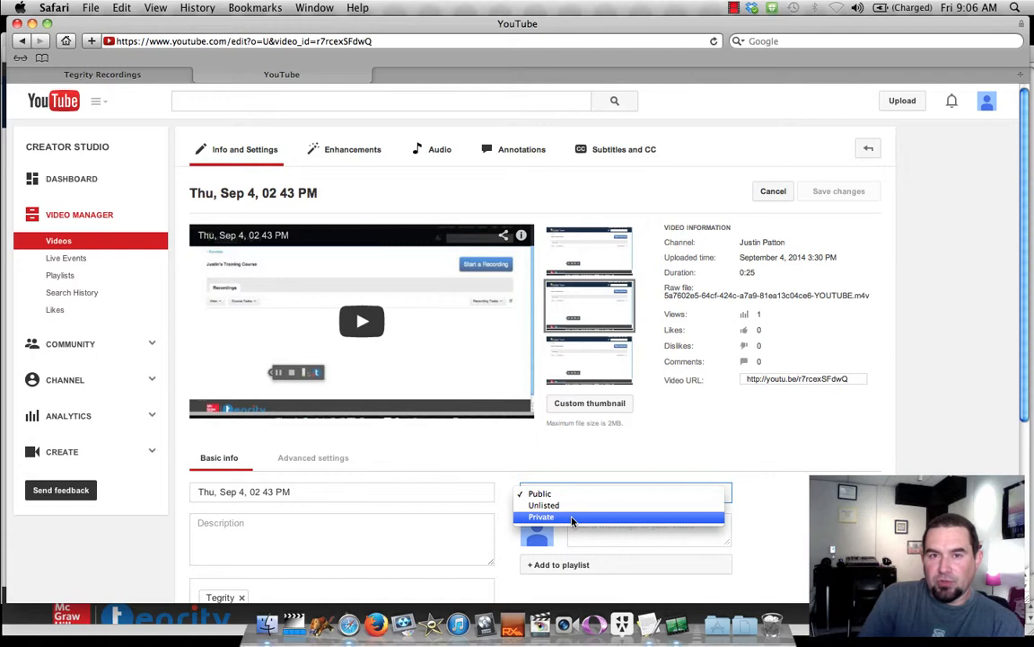
mouse_move(569, 505)
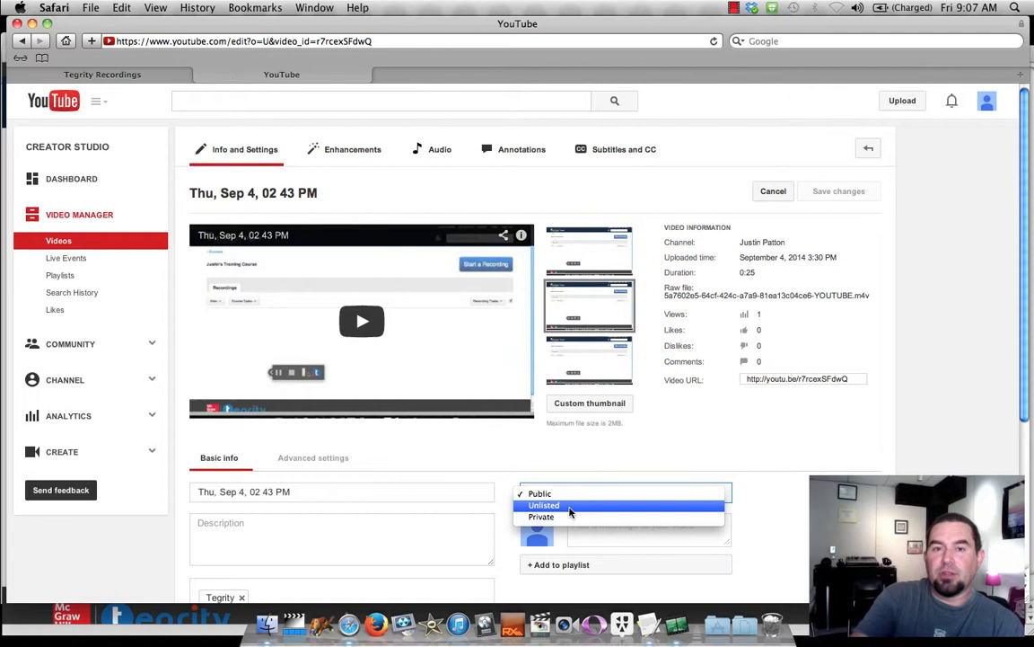
mouse_move(569, 518)
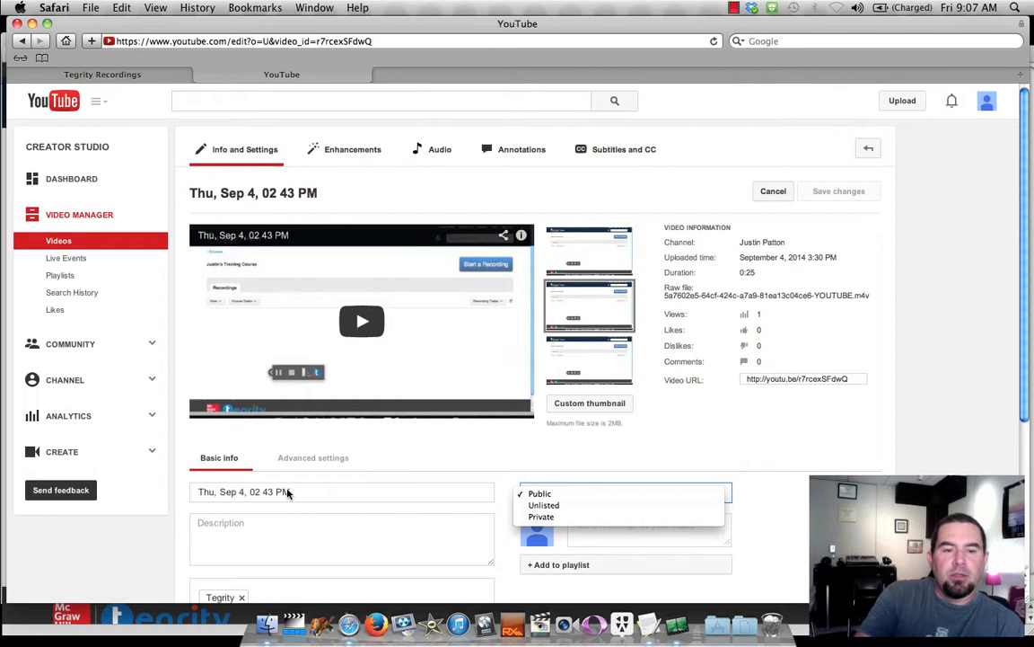
left_click(538, 492)
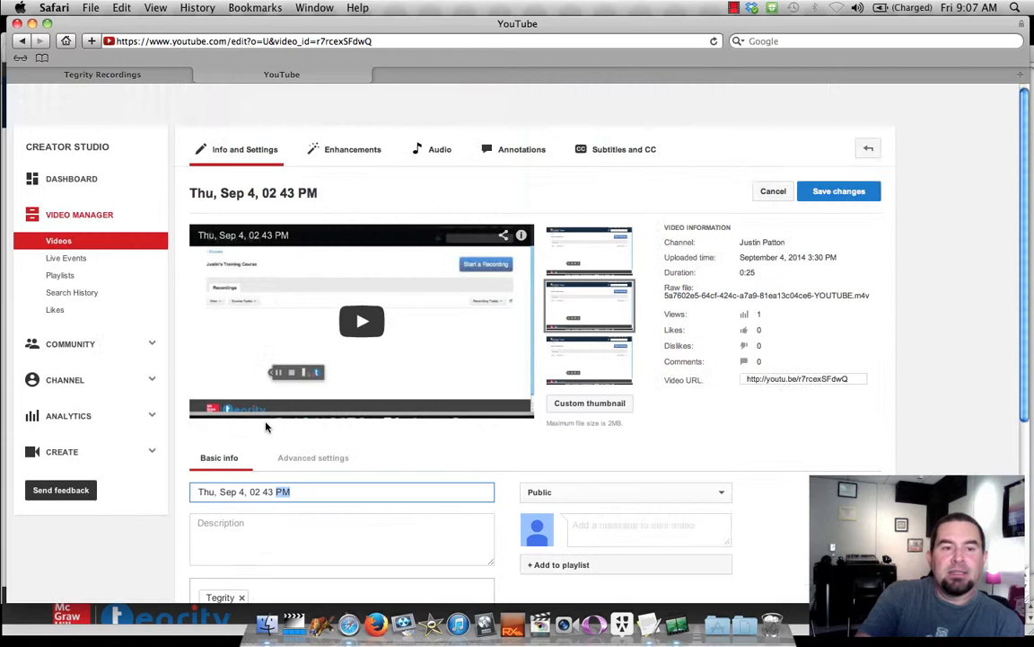